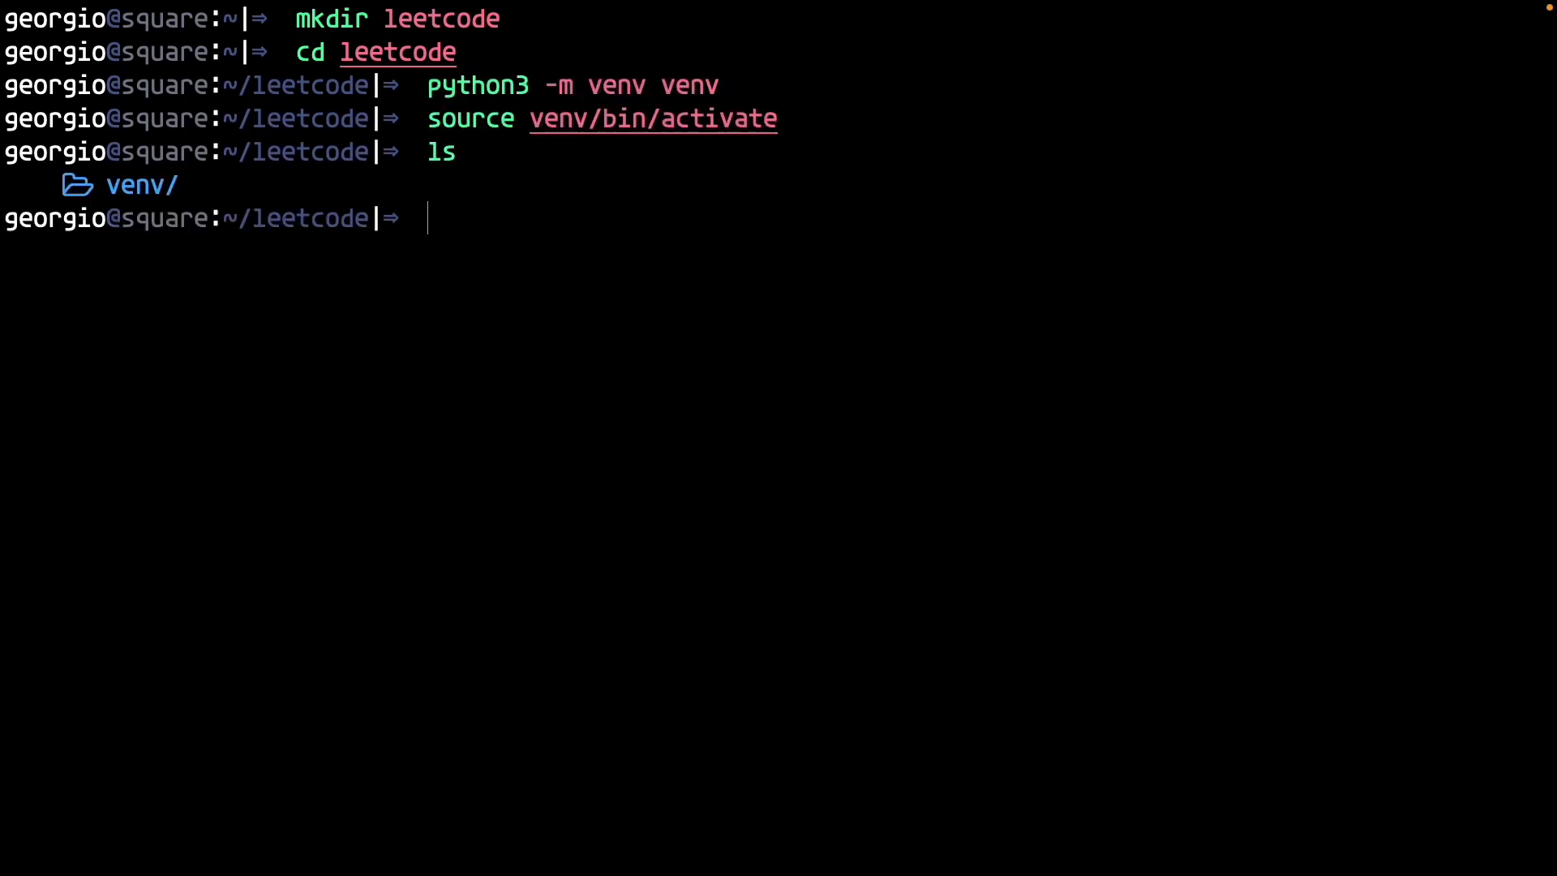
- Install pylint and jedi with pip3, then run python3 -m pip install --upgrade pip in the venv
{"action": "type", "text": "pip3 install pylint"}
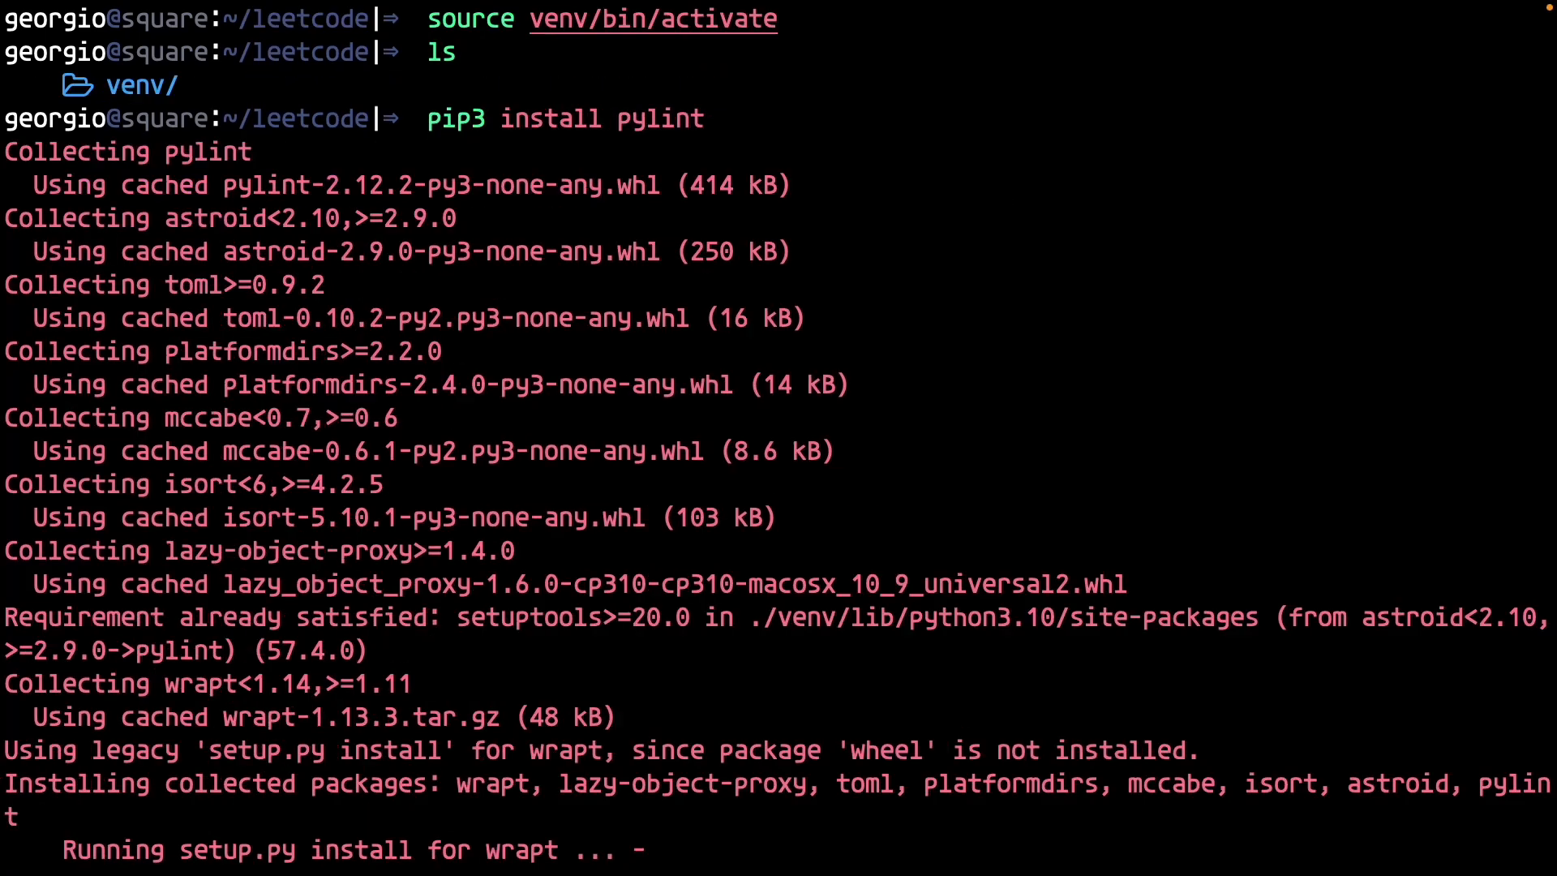
{"action": "type", "text": "pip3 install jedi"}
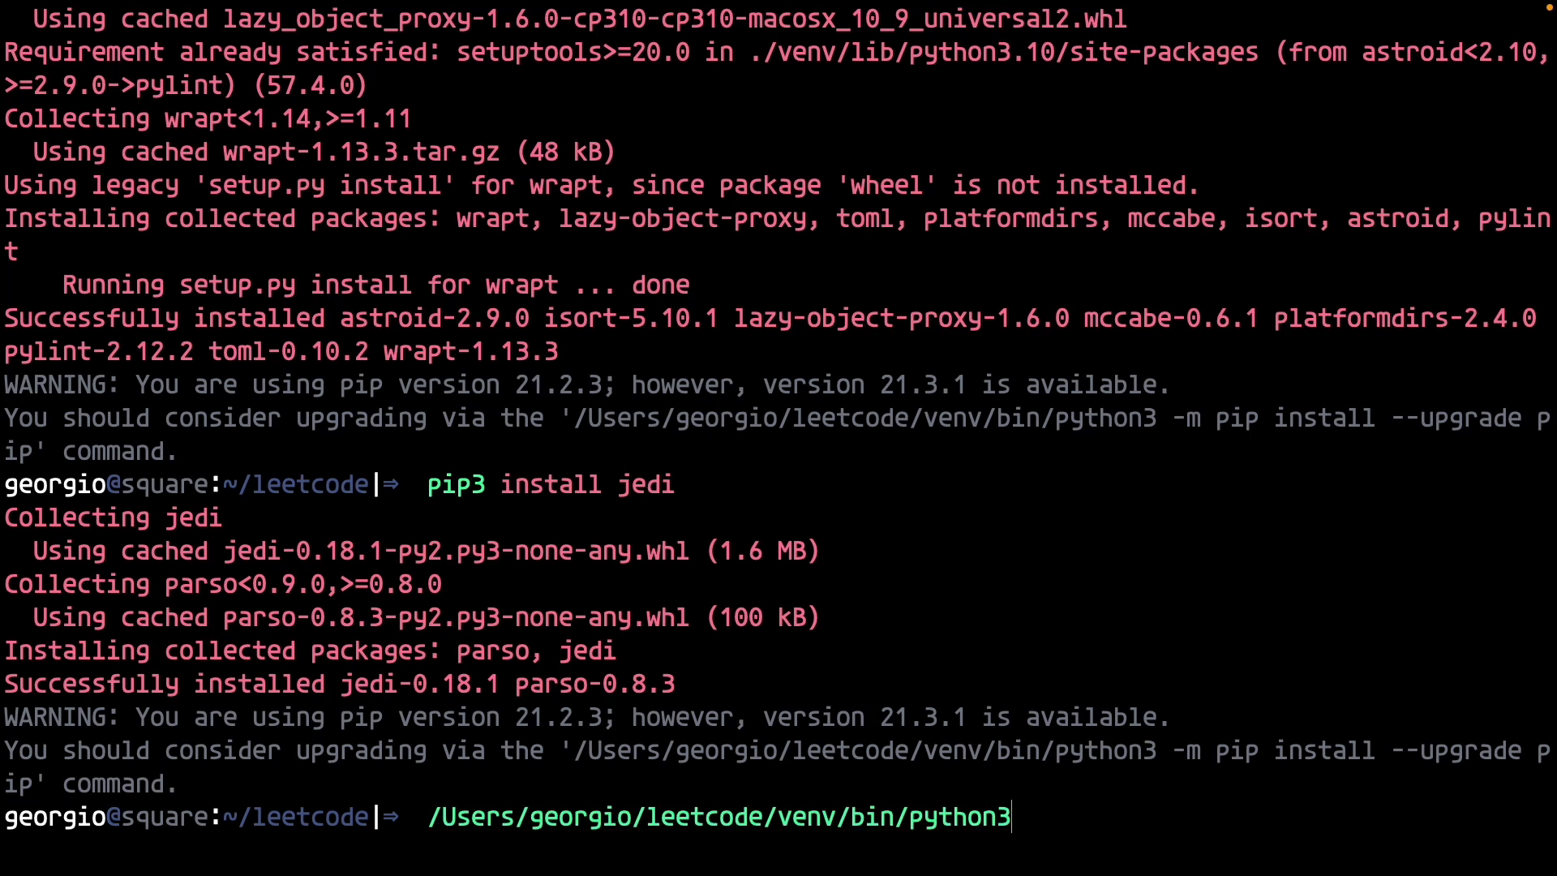
{"action": "type", "text": "-m pip install --upgrade pip"}
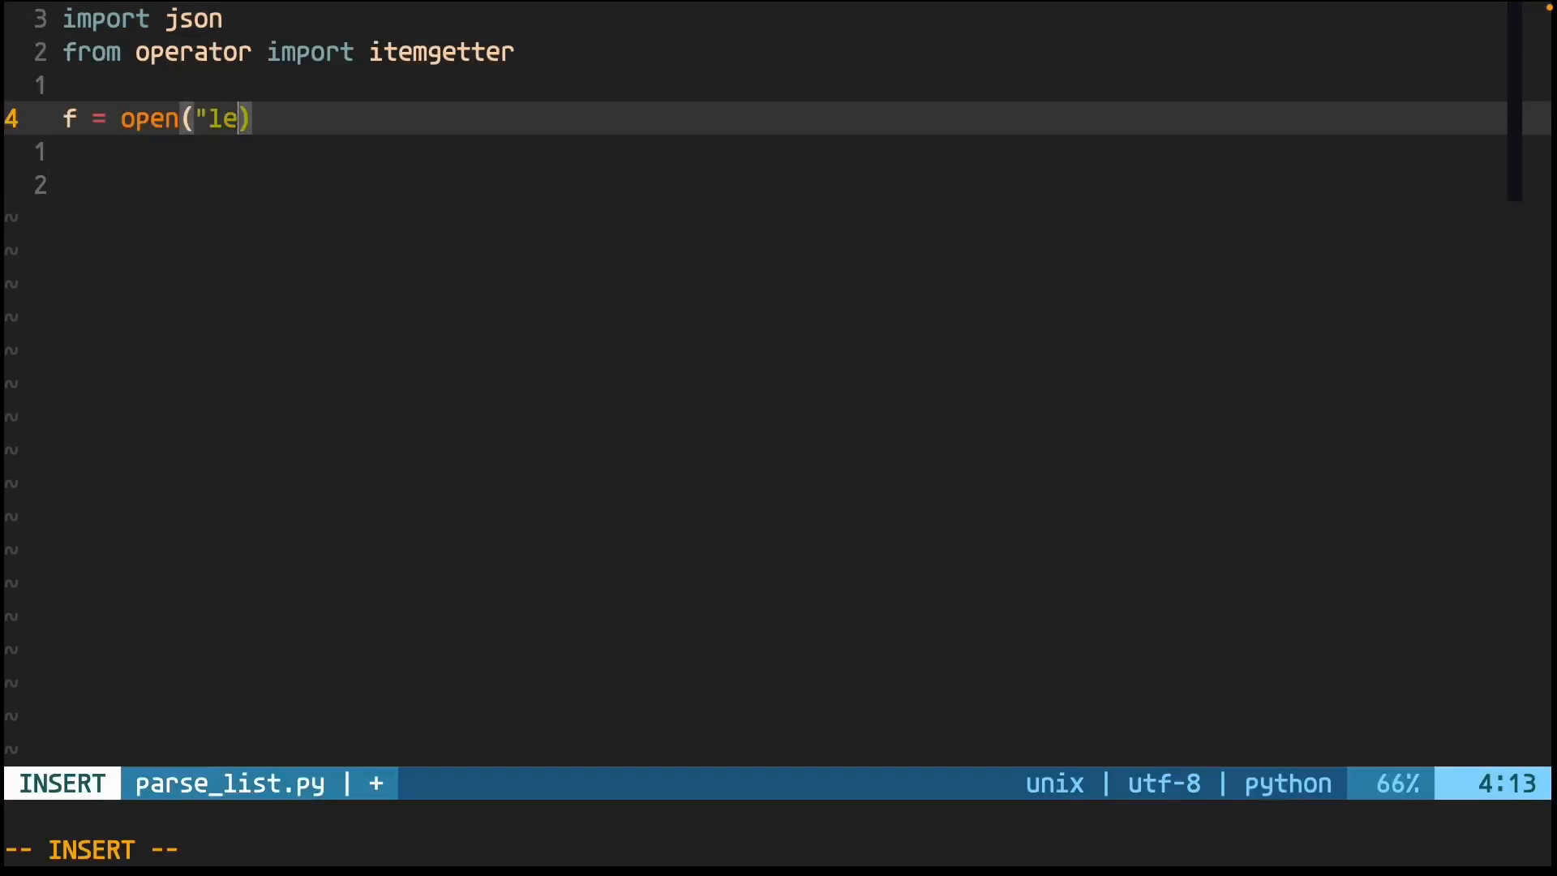
- Load leetcode_list.json and sort stat_status_pairs with key=itemgetter("progress"), reverse=True
{"action": "type", "text": "etcode_list.json\")"}
{"action": "type", "text": "problems = sorted(data[\"st"}
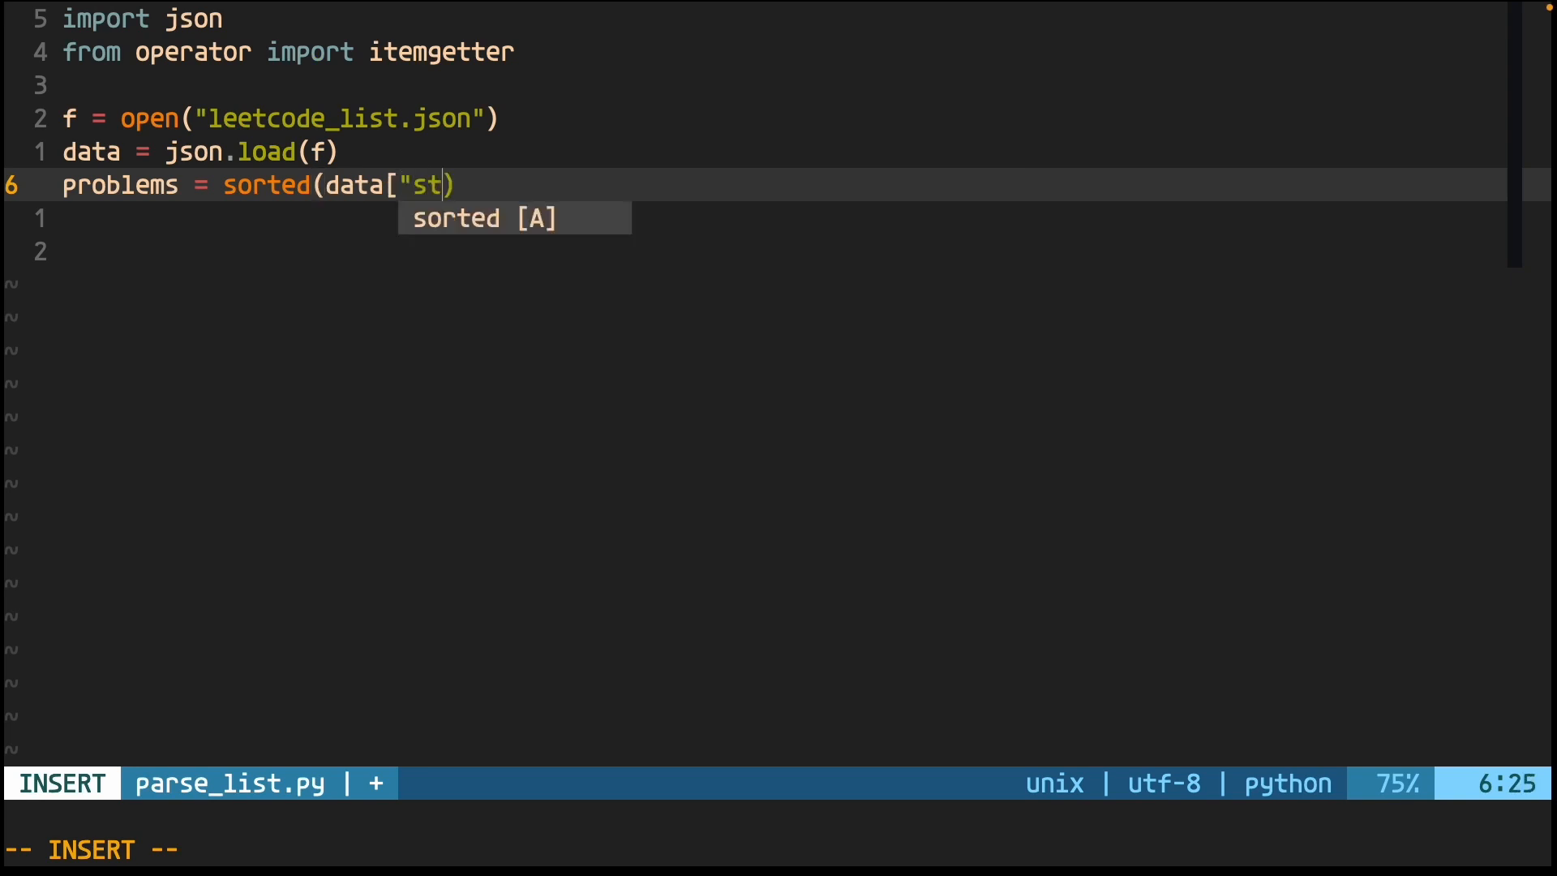
{"action": "type", "text": "at_status_pairs\"],"}
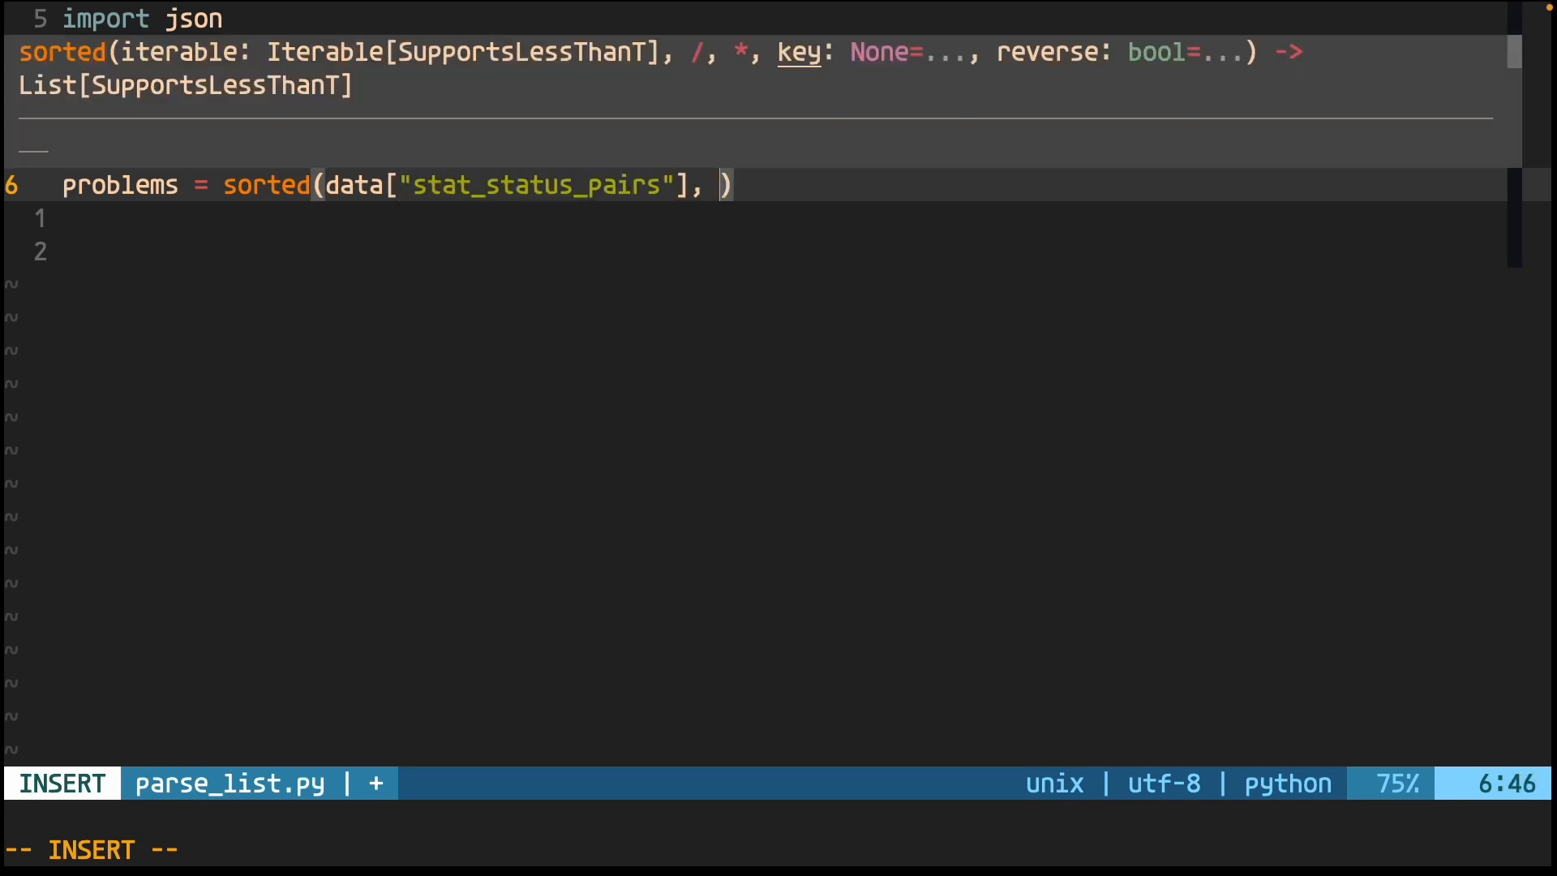
{"action": "type", "text": "key=itemgetter(\"progre"}
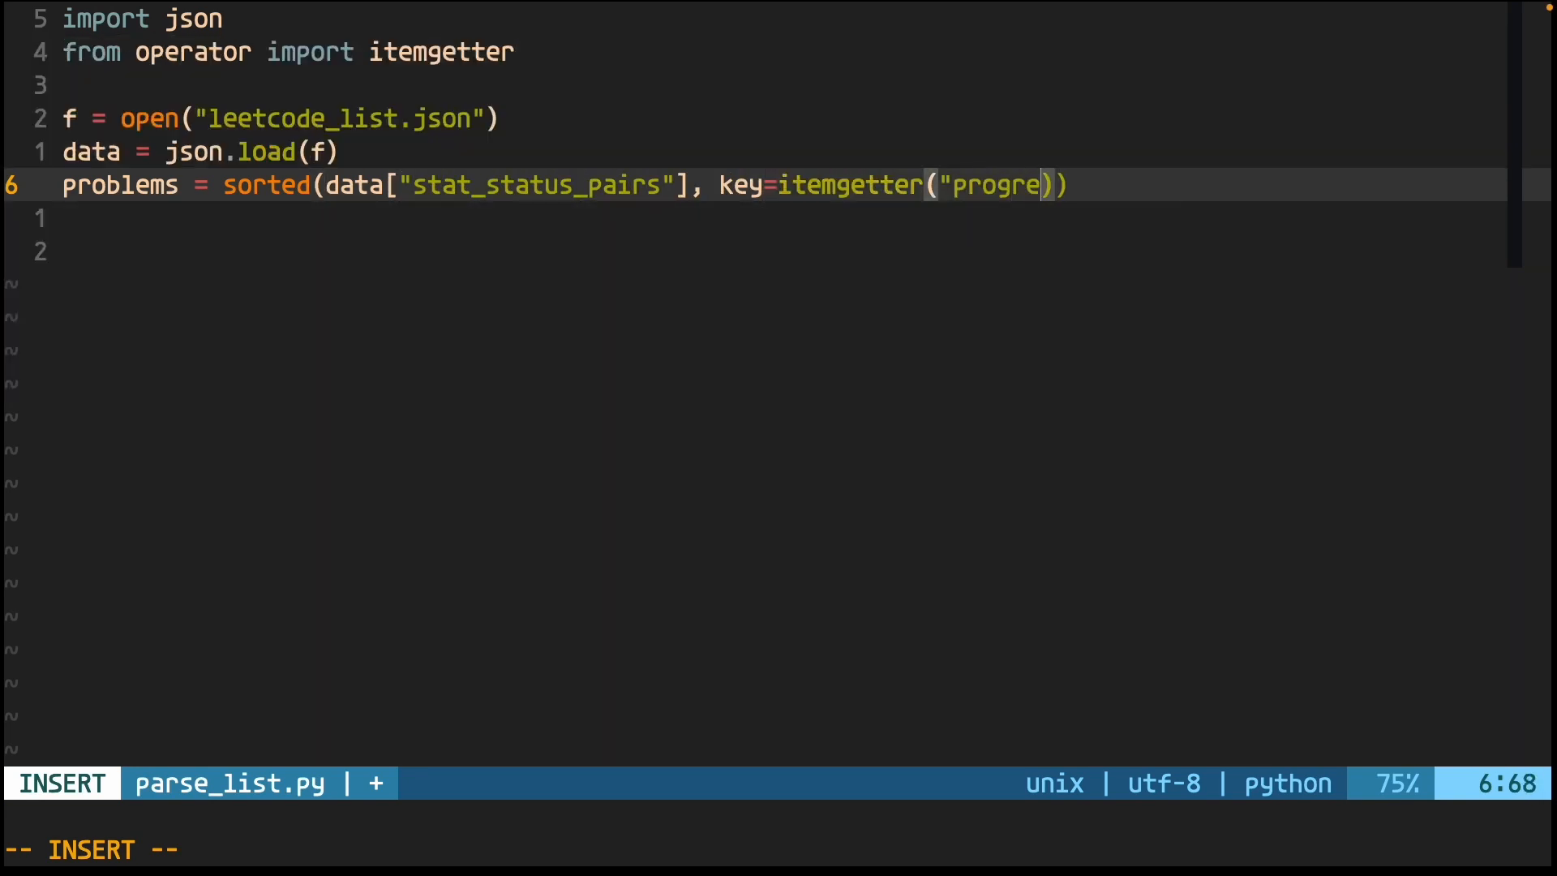
{"action": "type", "text": "ss\"), reverse=True"}
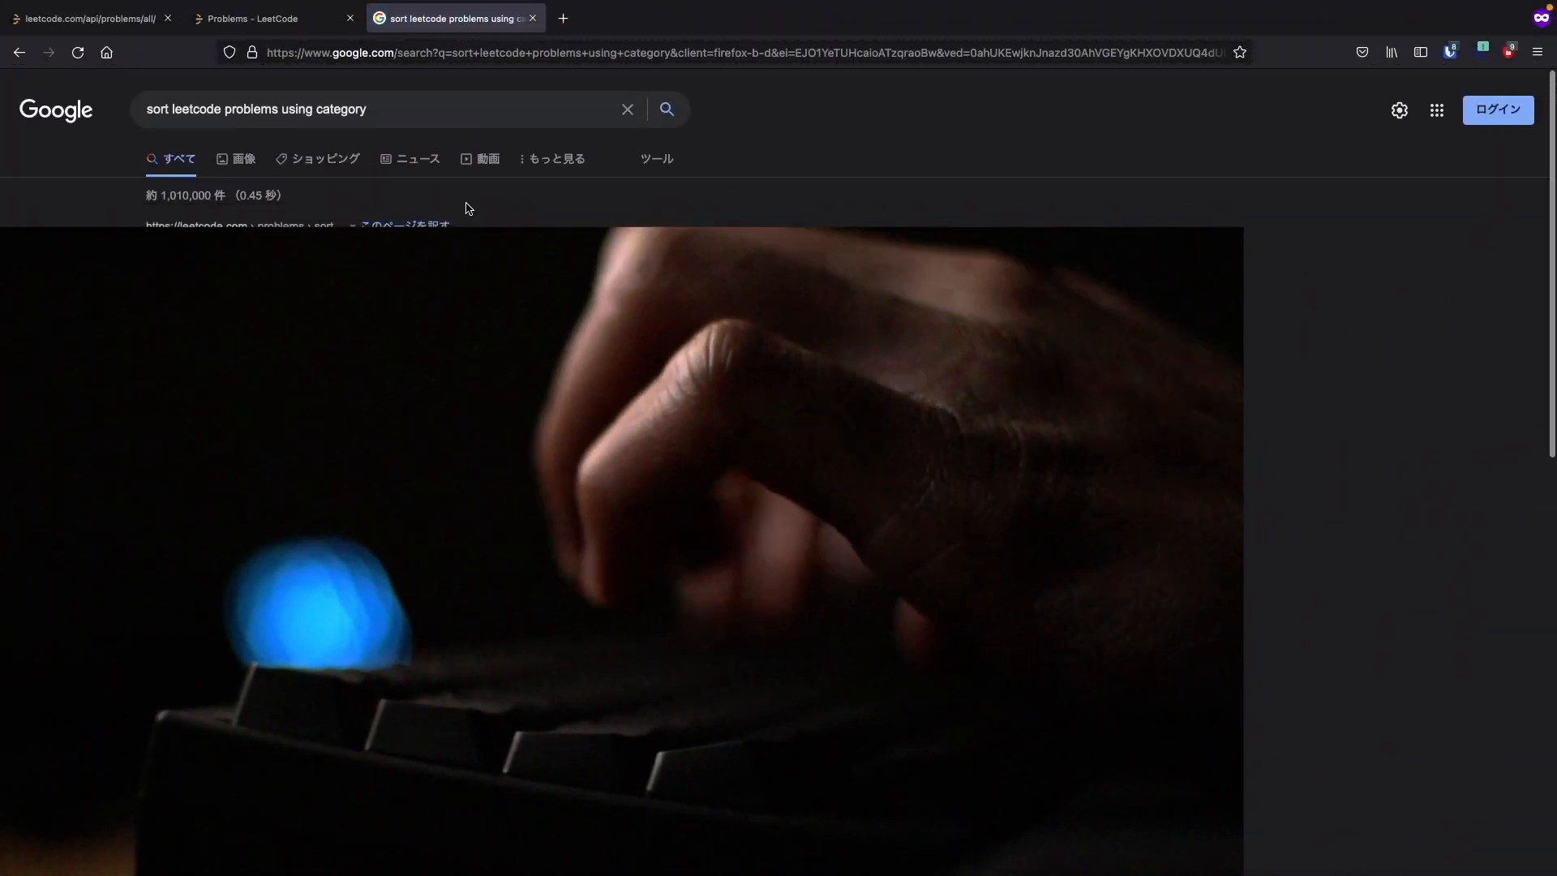
- Search for sorting LeetCode problems, reach leetcode-cli on GitHub and copy its HTTPS clone URL
{"action": "type", "text": "le"}
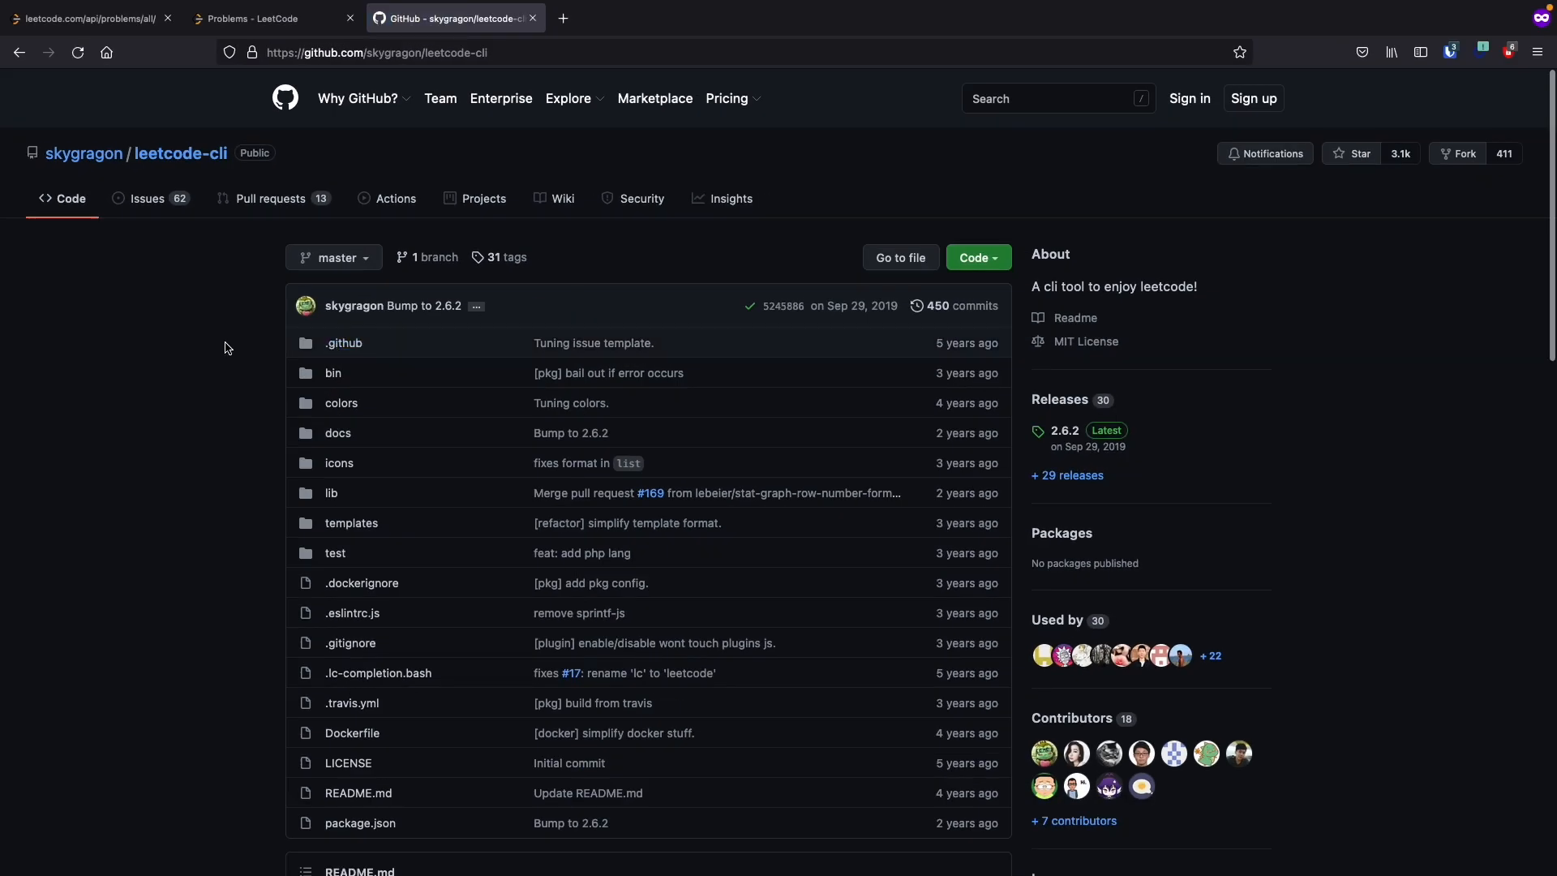
{"action": "left_click", "coordinate": [977, 257]}
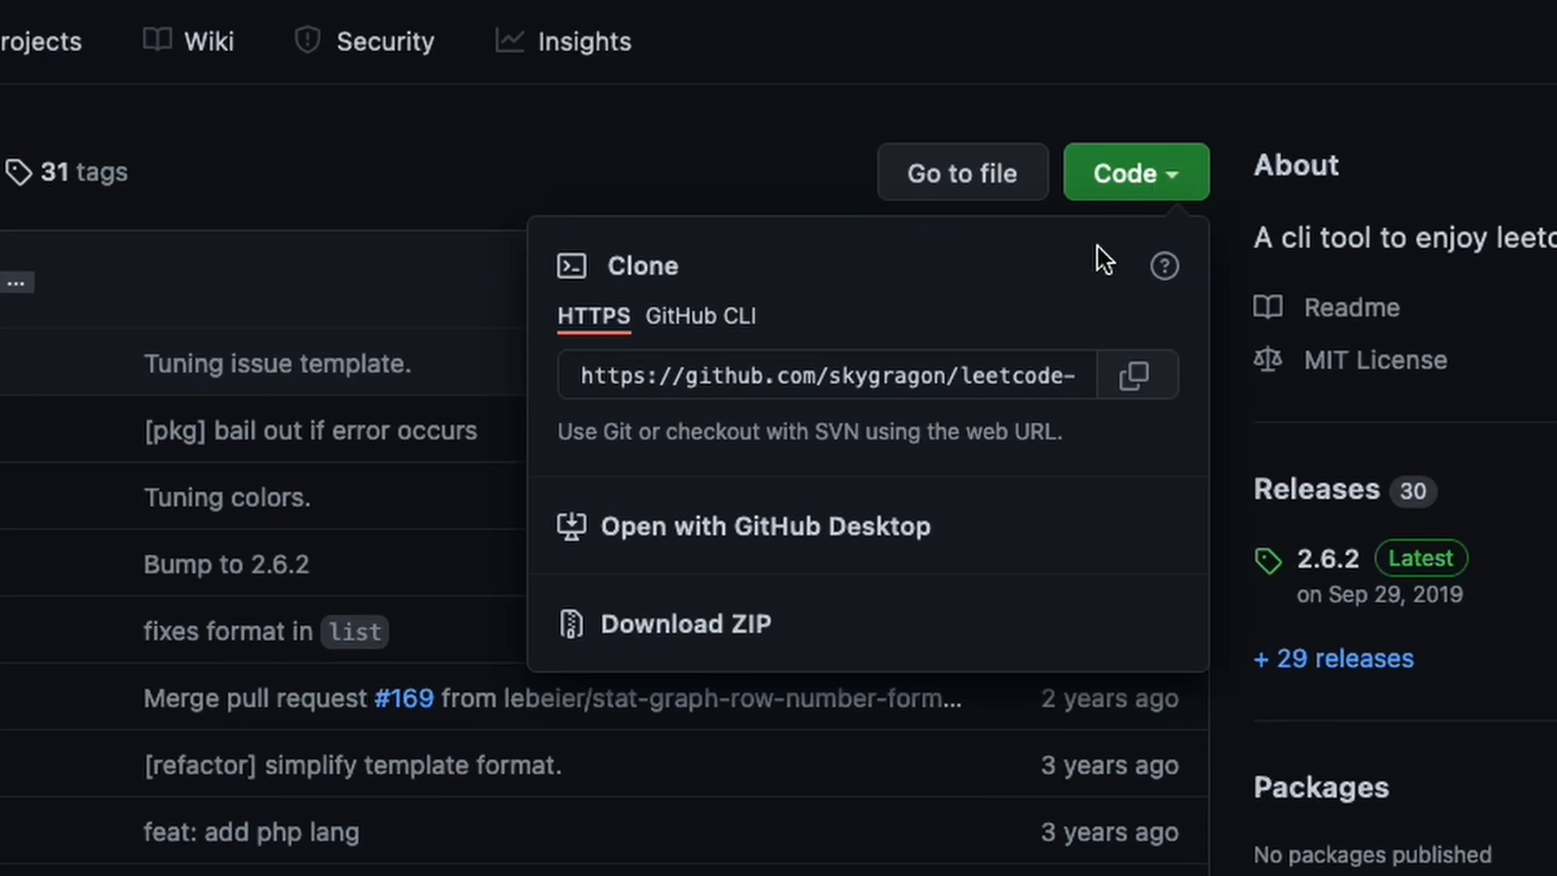
{"action": "left_click", "coordinate": [1137, 374]}
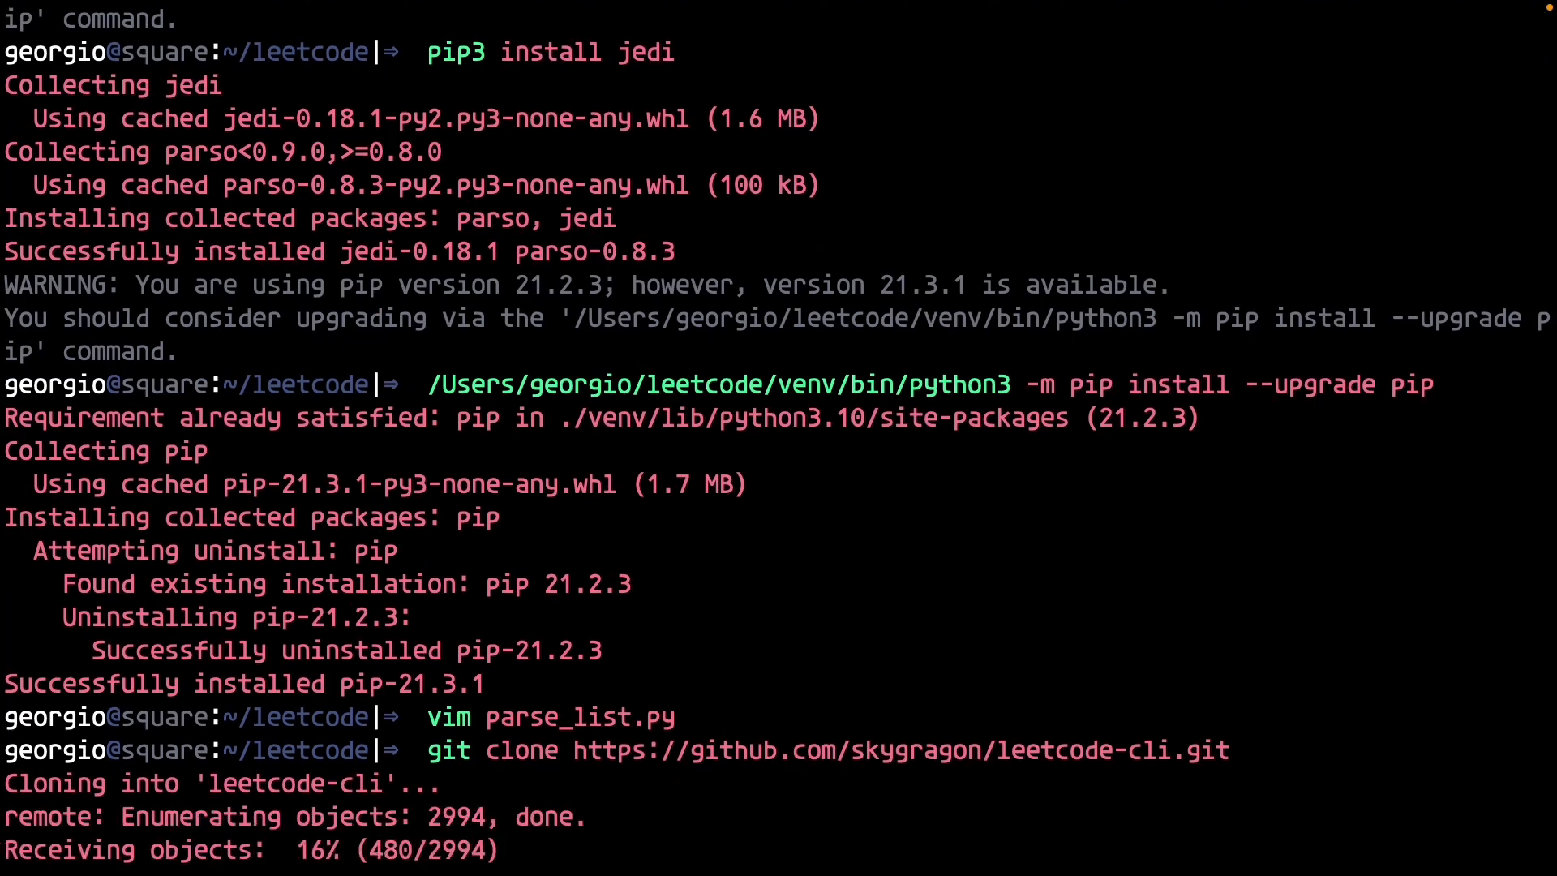
- Change into leetcode_data, clone leetcode-cli there and browse its files looking for tag data
{"action": "type", "text": "cd leetcode_data"}
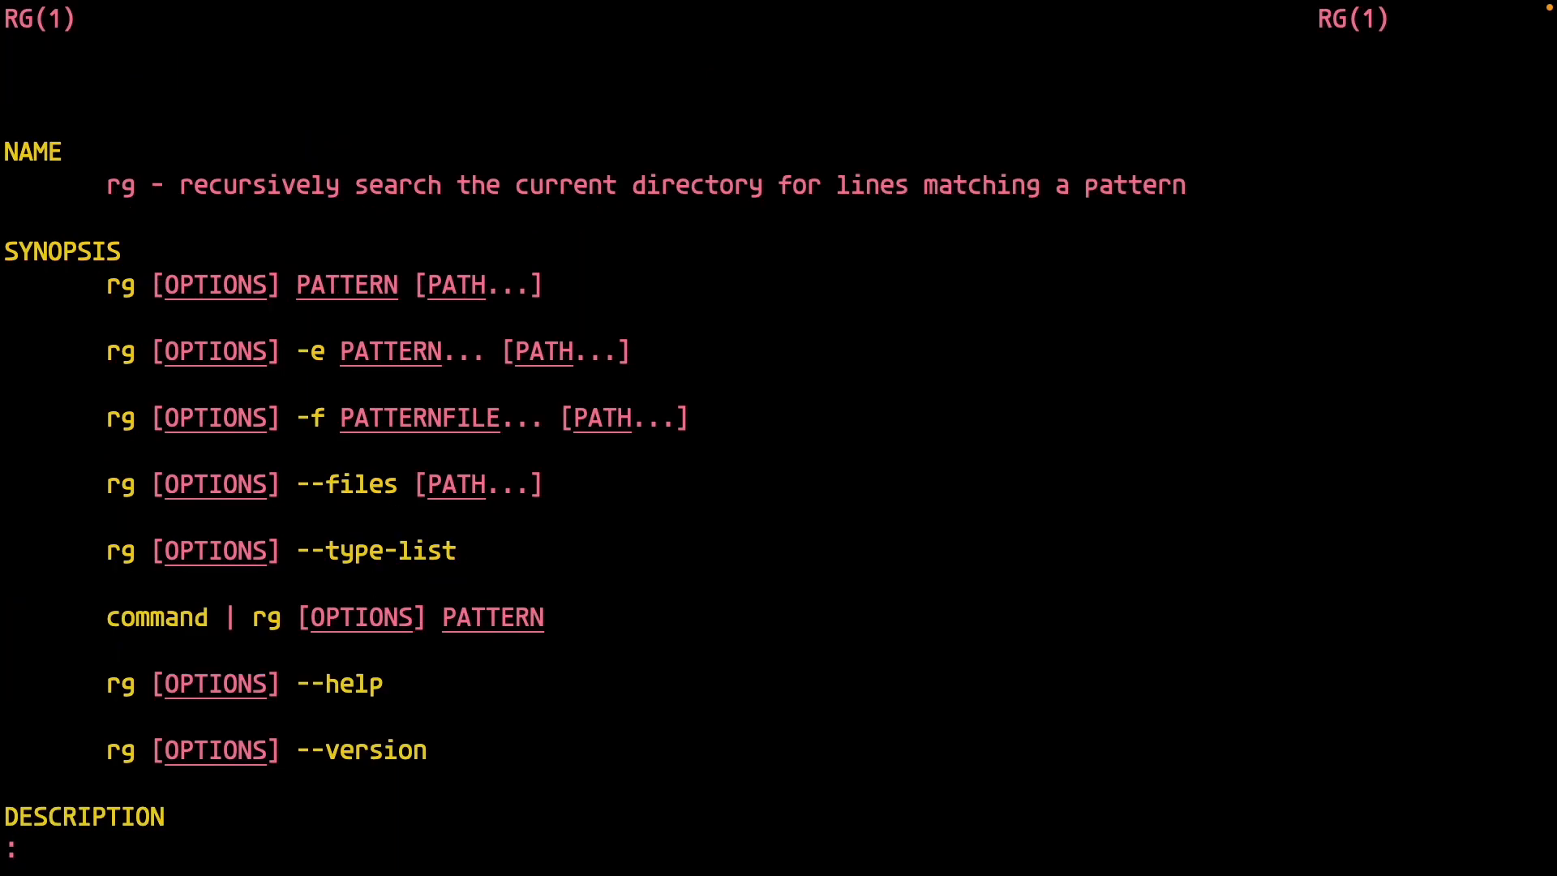
{"action": "scroll", "scroll_direction": "down", "scroll_amount": 3}
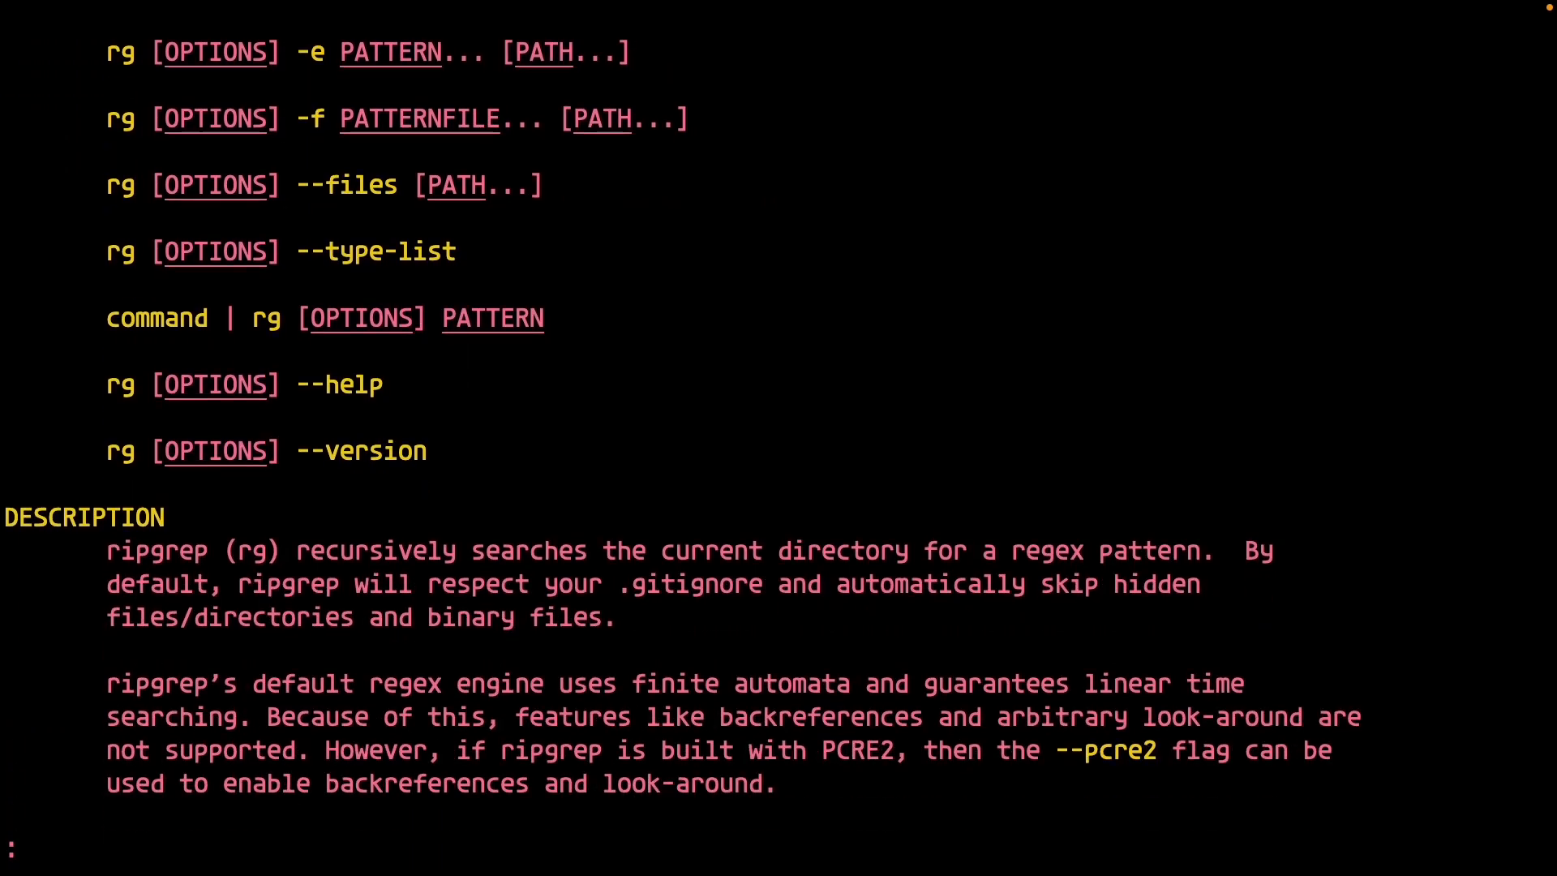
{"action": "scroll", "scroll_direction": "down", "scroll_amount": 3}
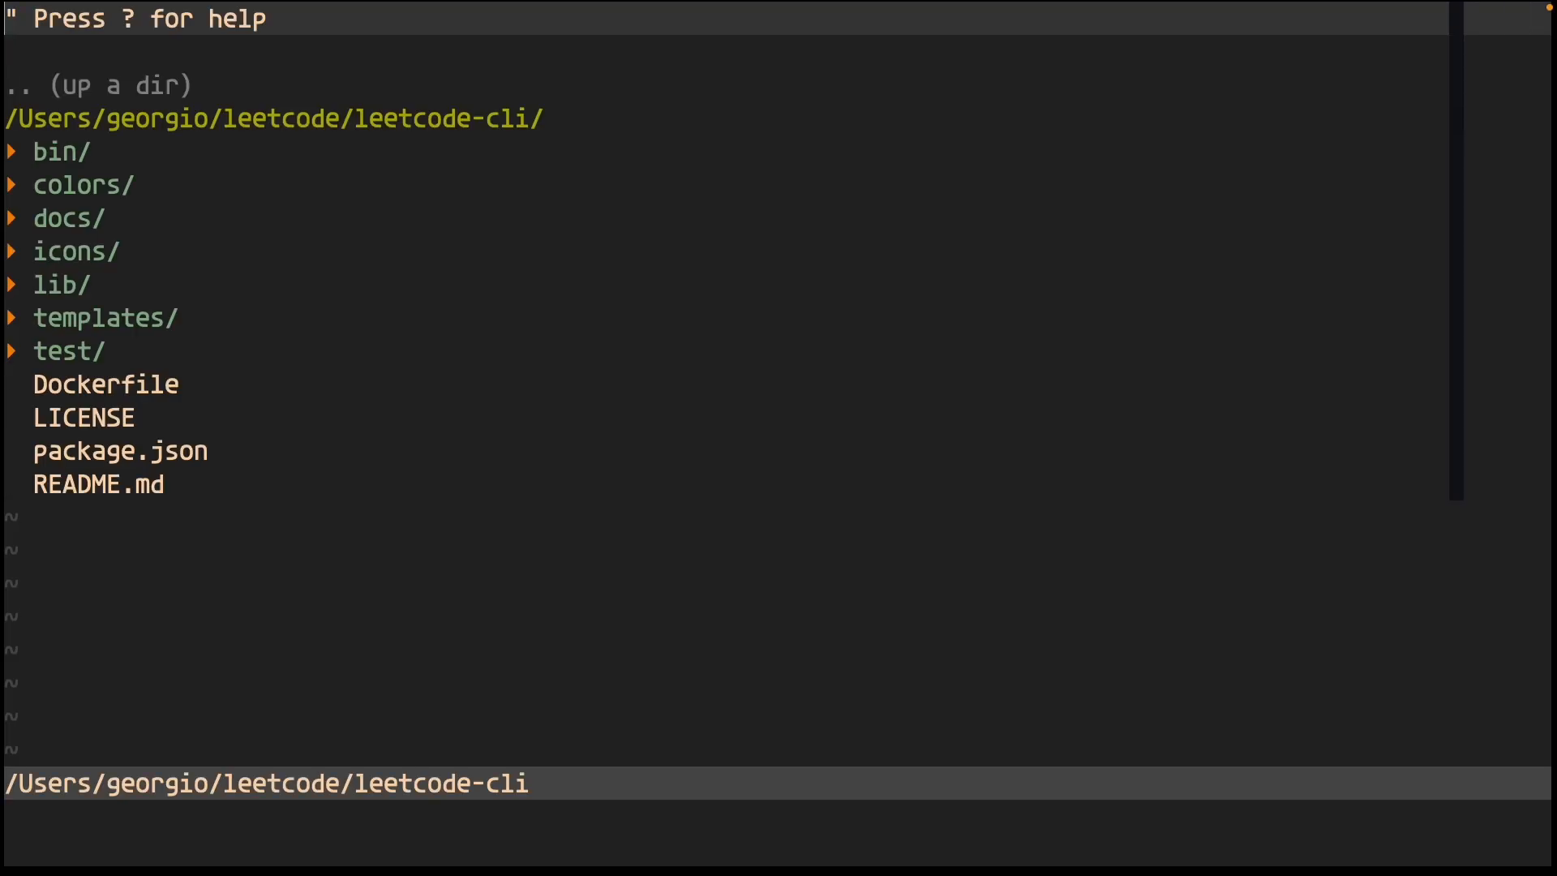
{"action": "type", "text": "tag"}
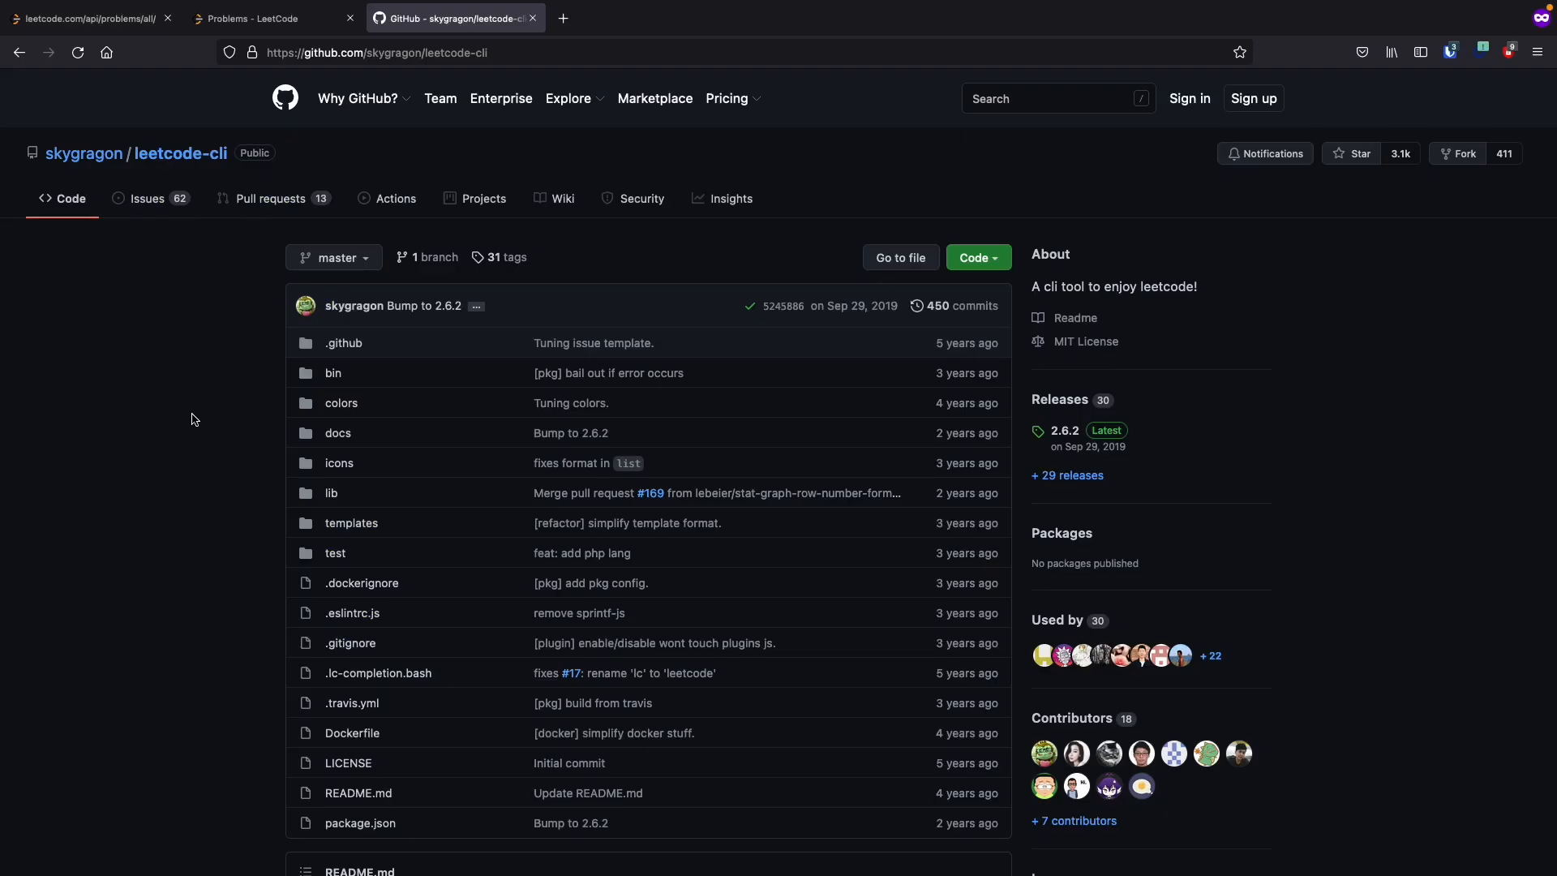
- Reach the Installation page and select the git clone line of the from-source all-in-one build
{"action": "scroll", "scroll_direction": "down", "scroll_amount": 3}
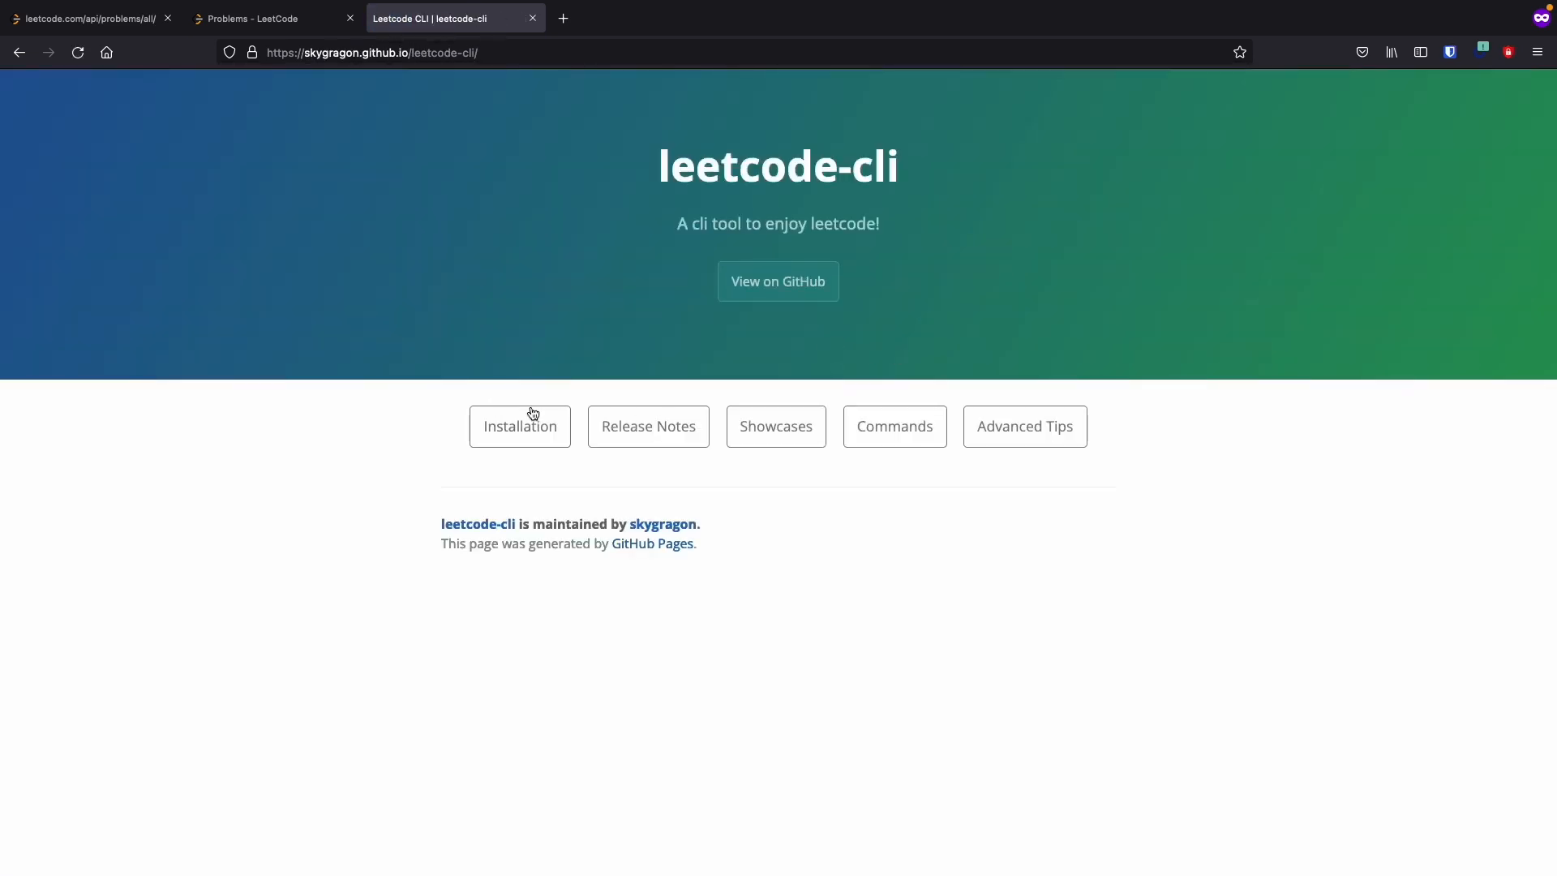
{"action": "left_click", "coordinate": [519, 425]}
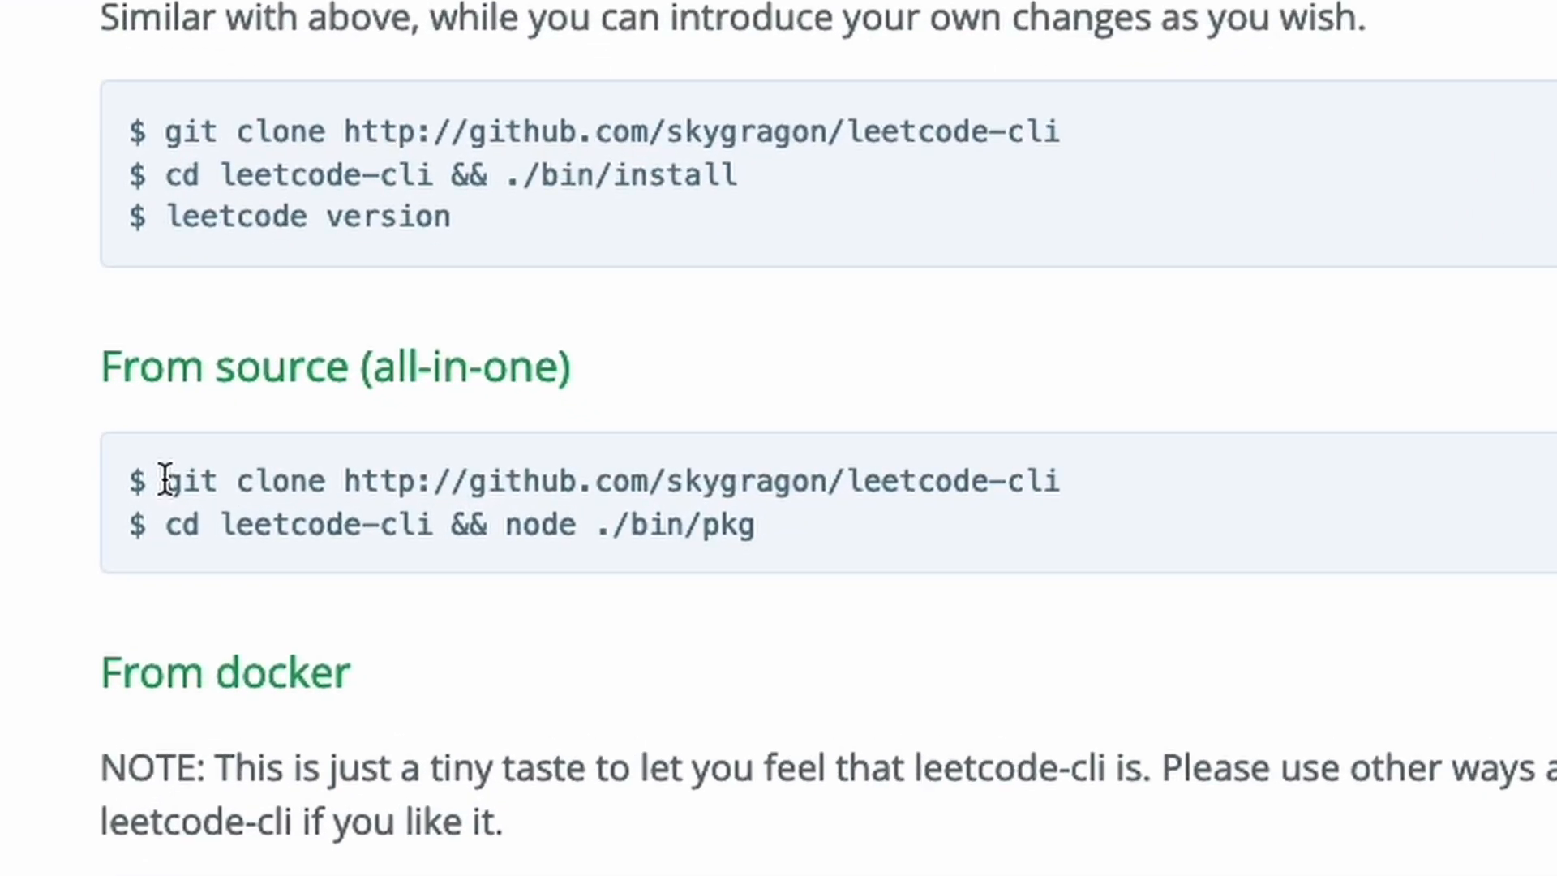
{"action": "mouse_move", "coordinate": [487, 526]}
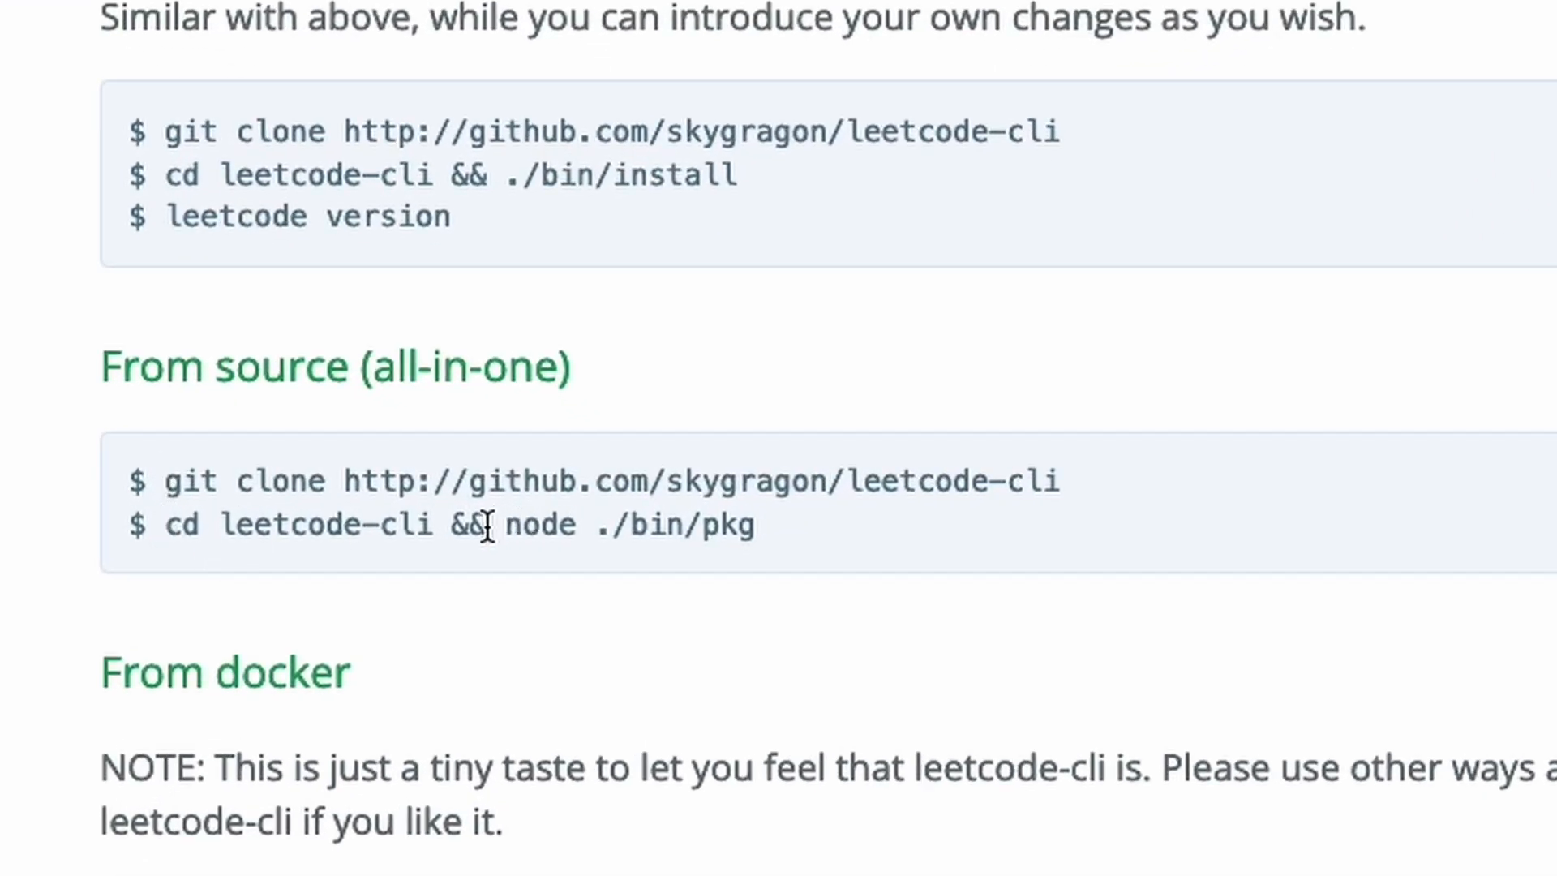
{"action": "triple_click", "coordinate": [477, 526]}
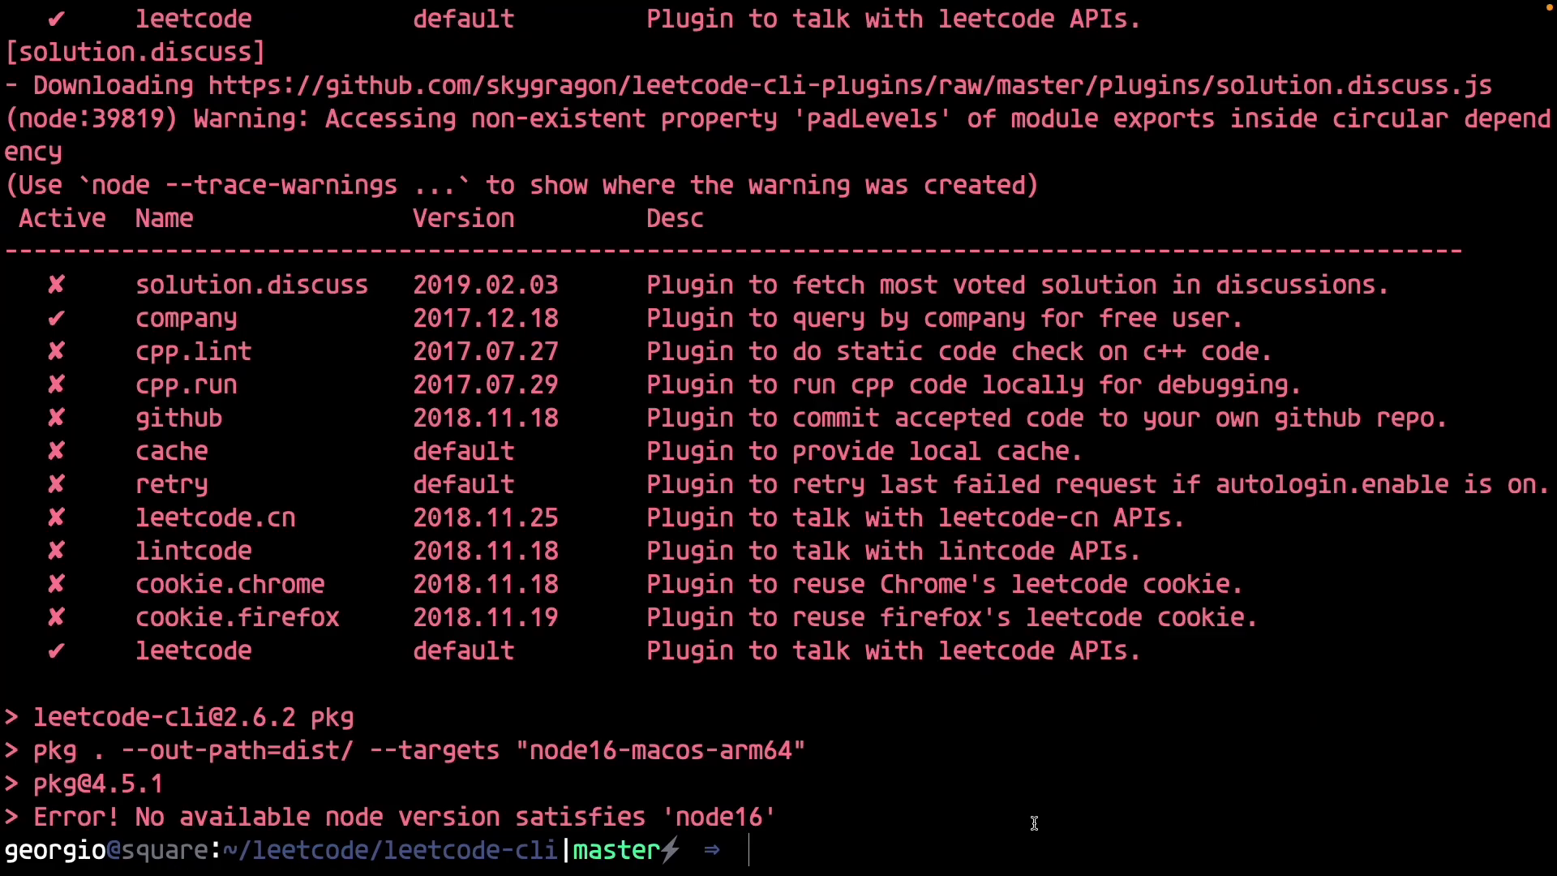
- Search for company.js with rg and find, then edit lib/plugins/company.js in Vim
{"action": "type", "text": "rg -f company.js ."}
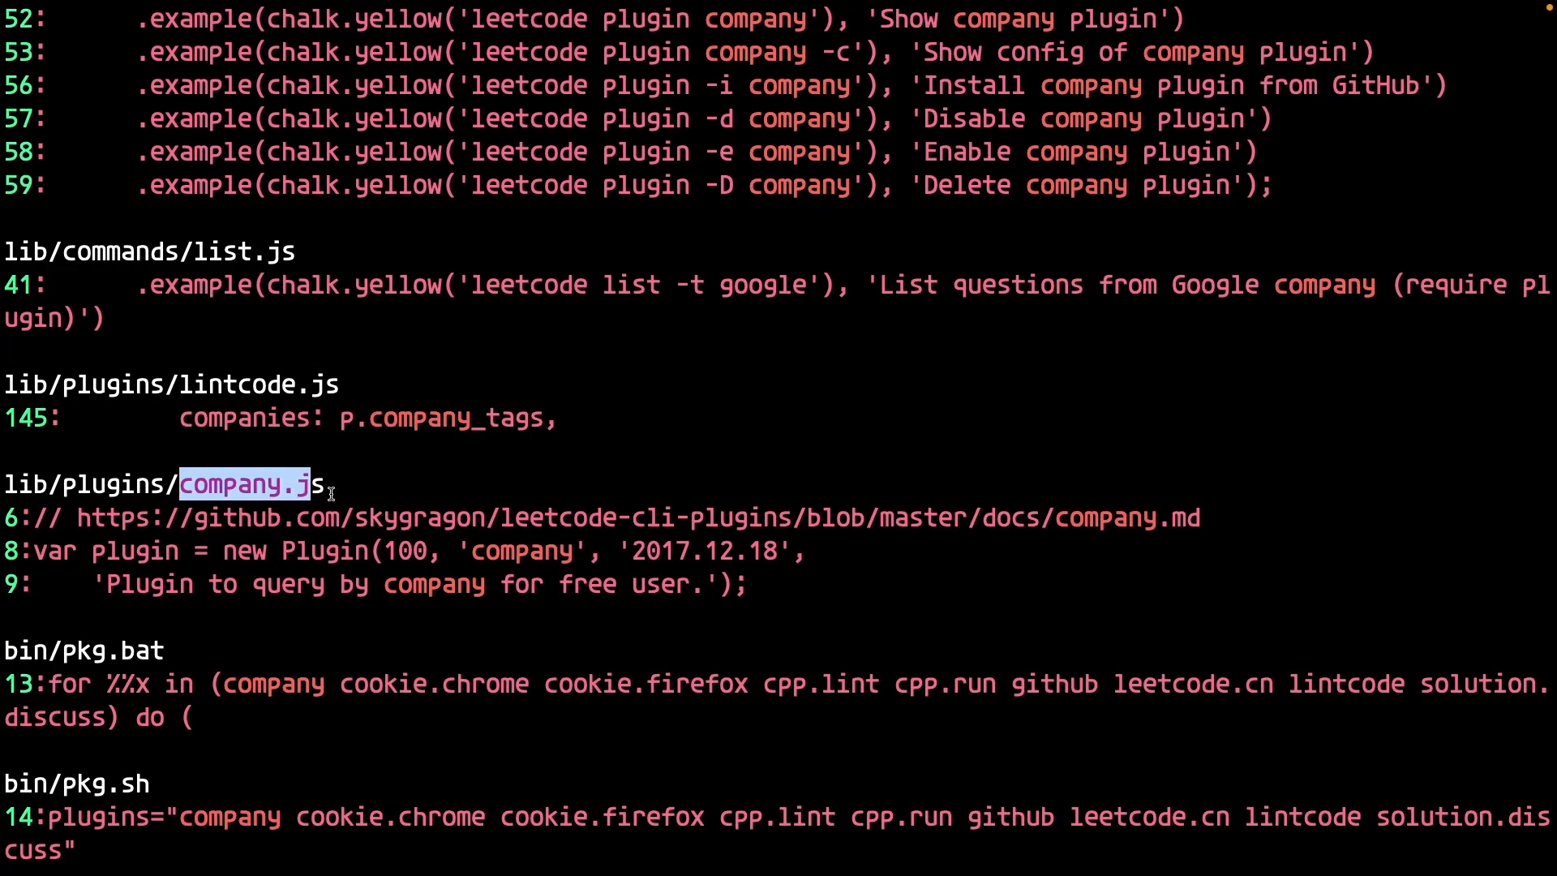
{"action": "scroll", "scroll_direction": "down", "scroll_amount": 3}
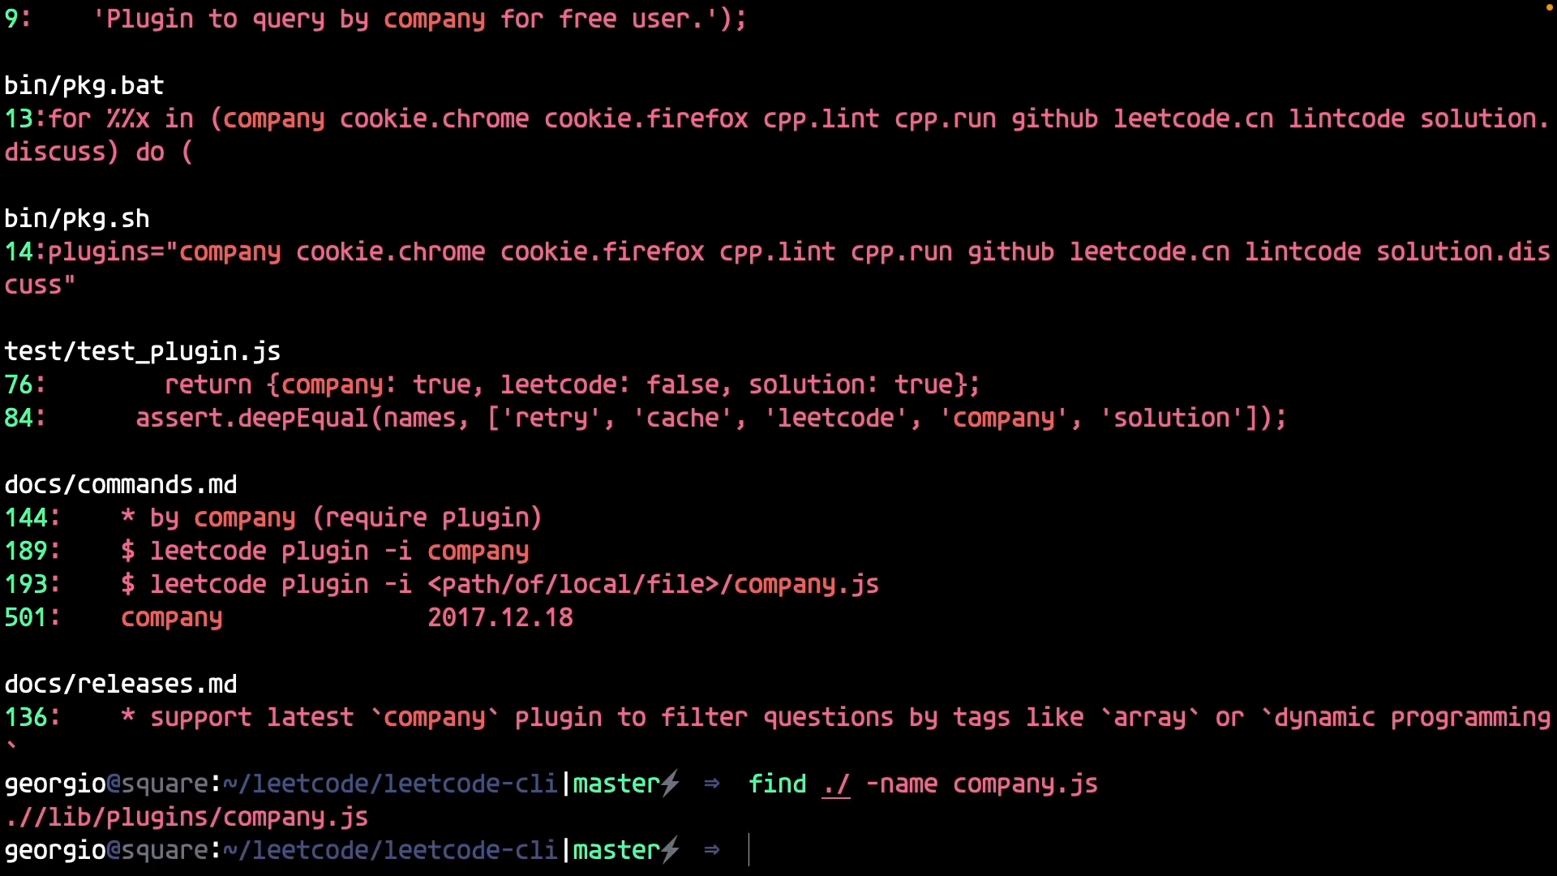
{"action": "mouse_move", "coordinate": [1278, 668]}
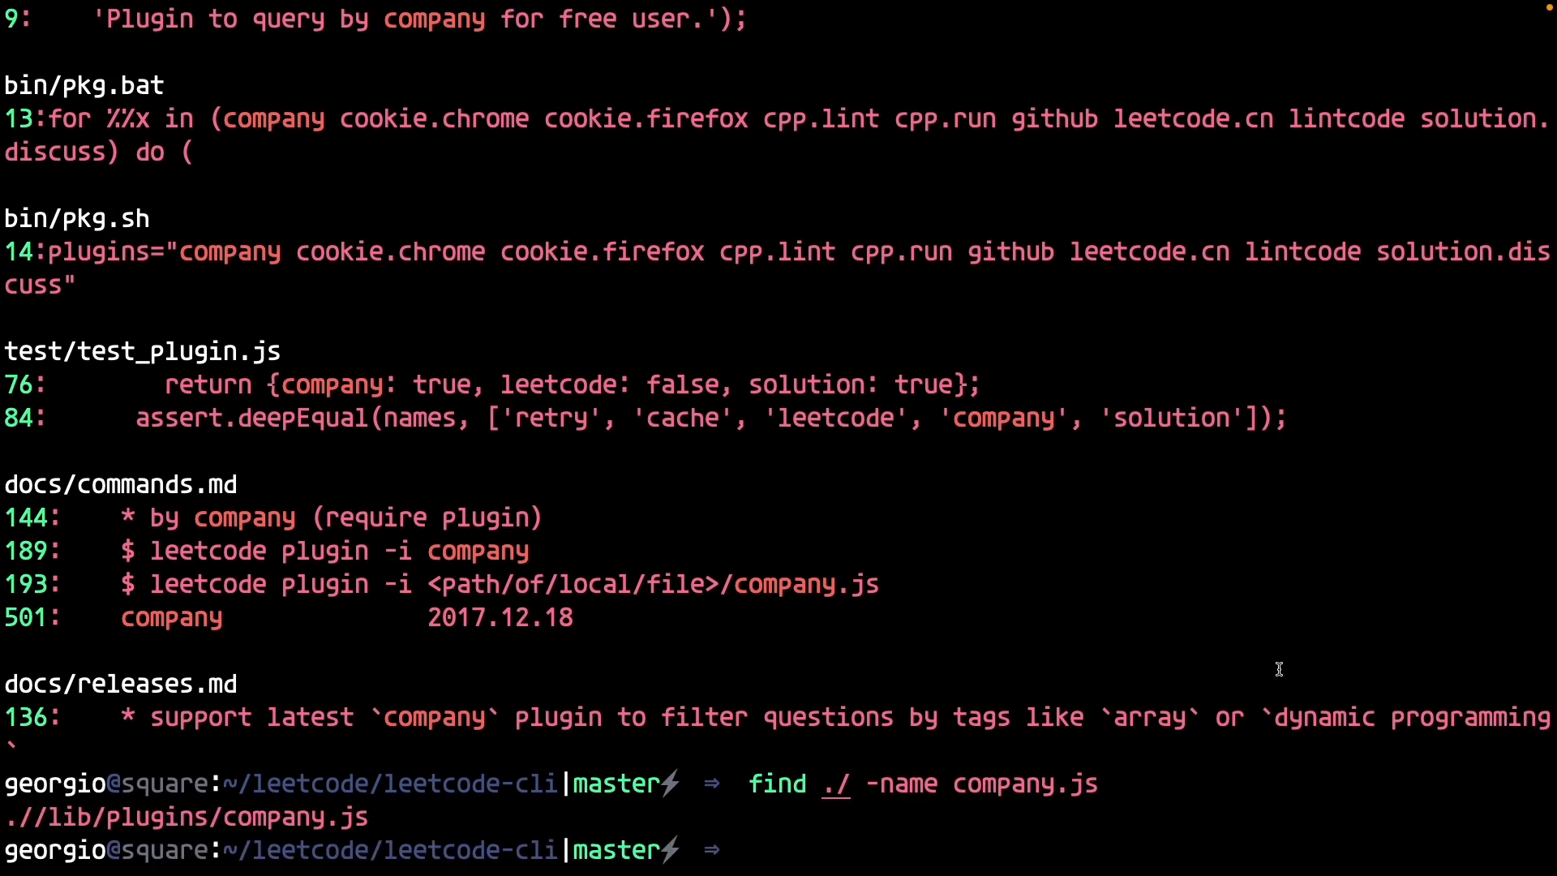
{"action": "type", "text": "vim lib/plugins/company.js"}
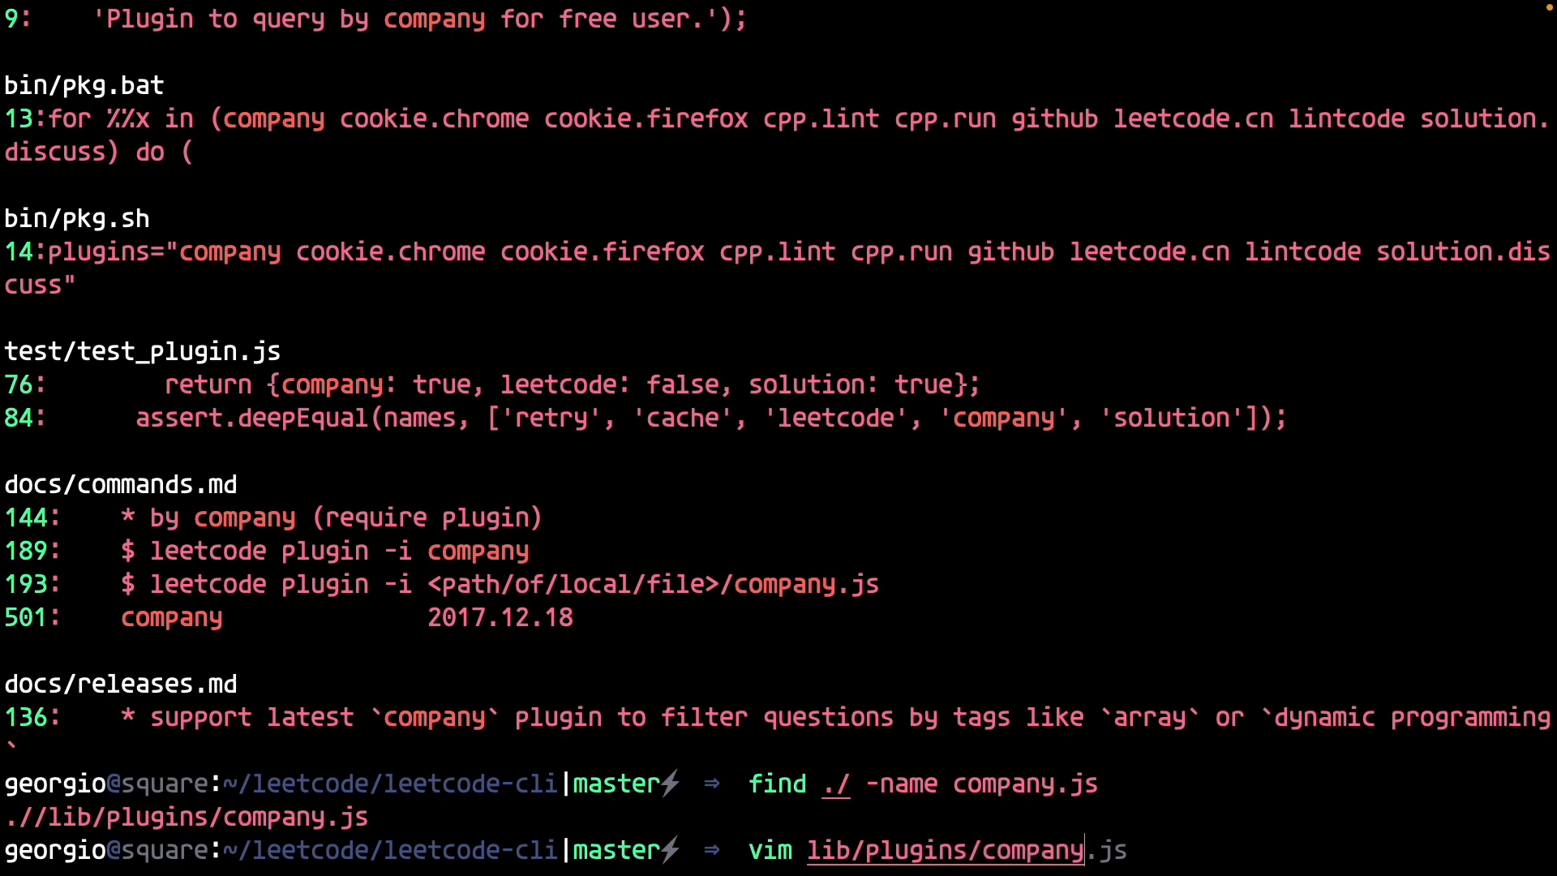
{"action": "key", "text": "Enter"}
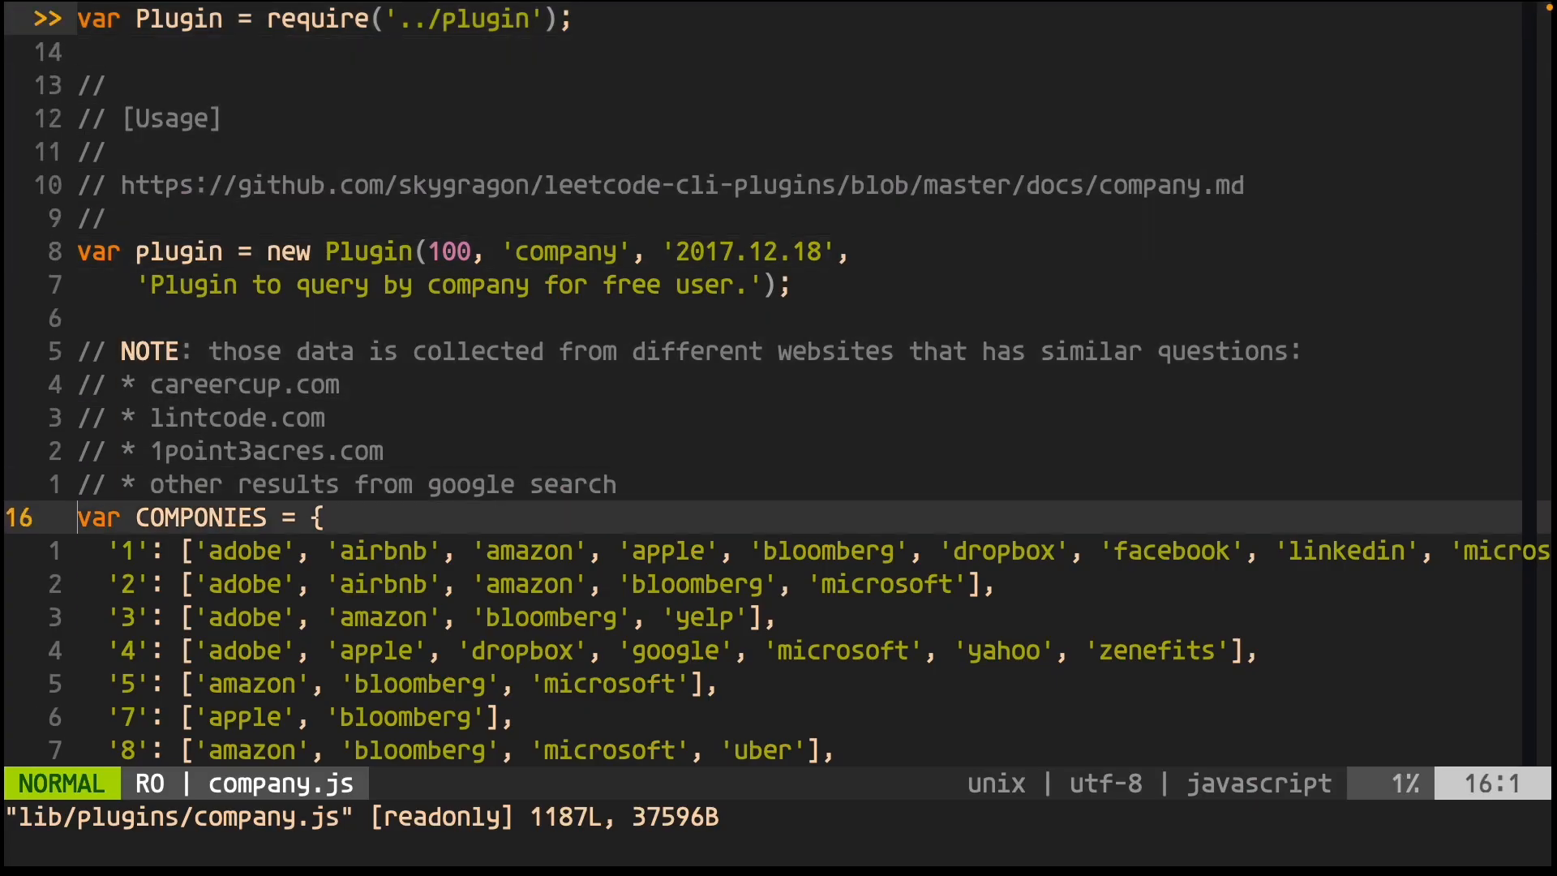
- Copy company.js to ../data.py, delete the plugin code and rewrite COMPONIES as a Python dict
{"action": "scroll", "scroll_direction": "down", "scroll_amount": 3}
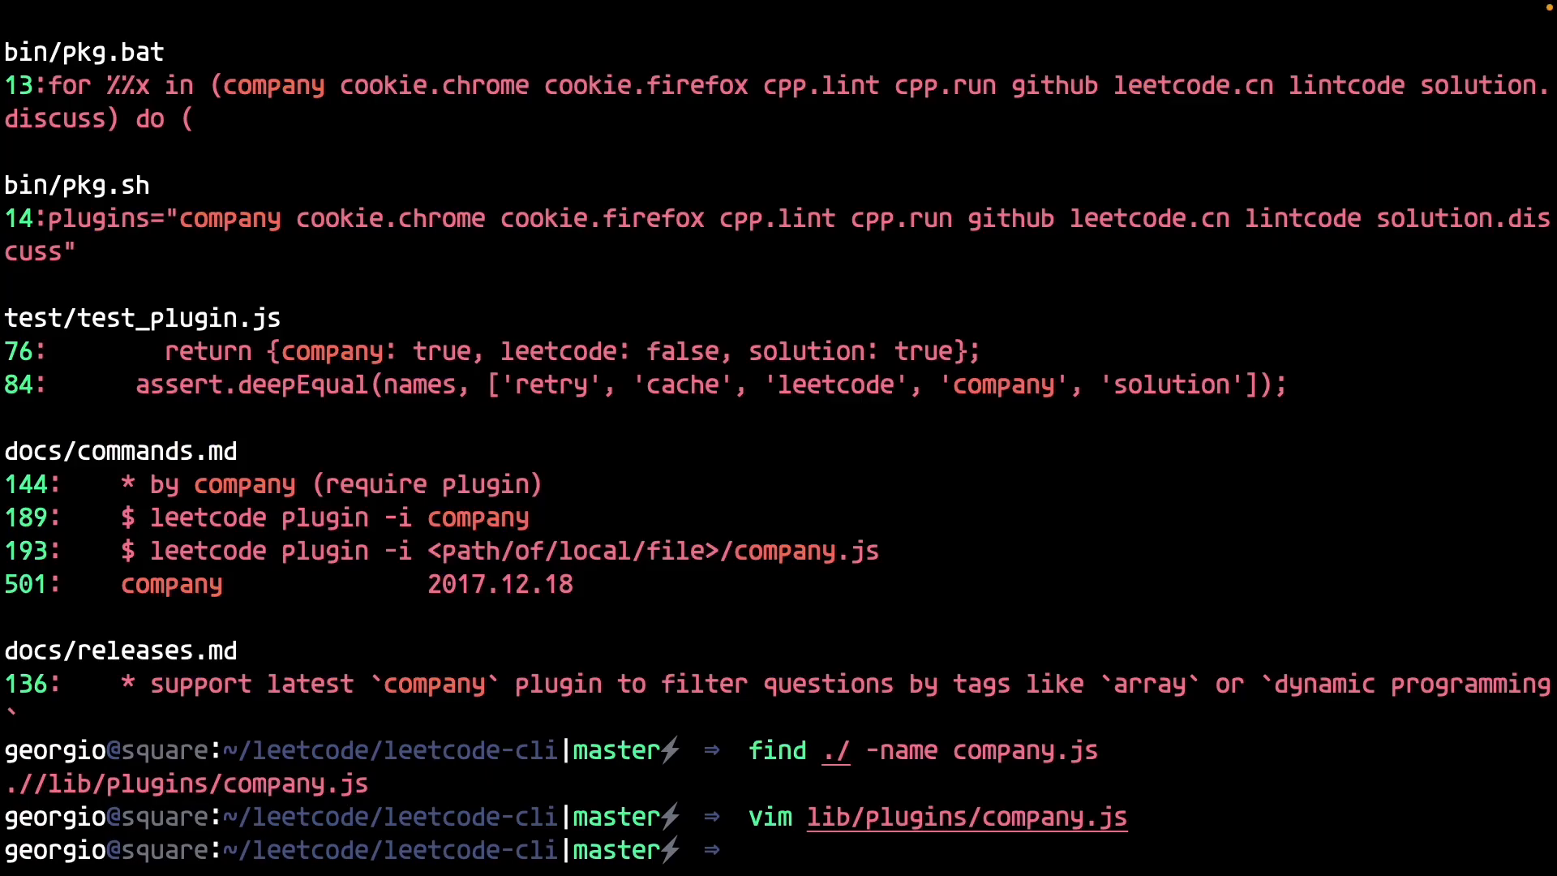
{"action": "type", "text": "cat lib/plugins/company.js > ../data."}
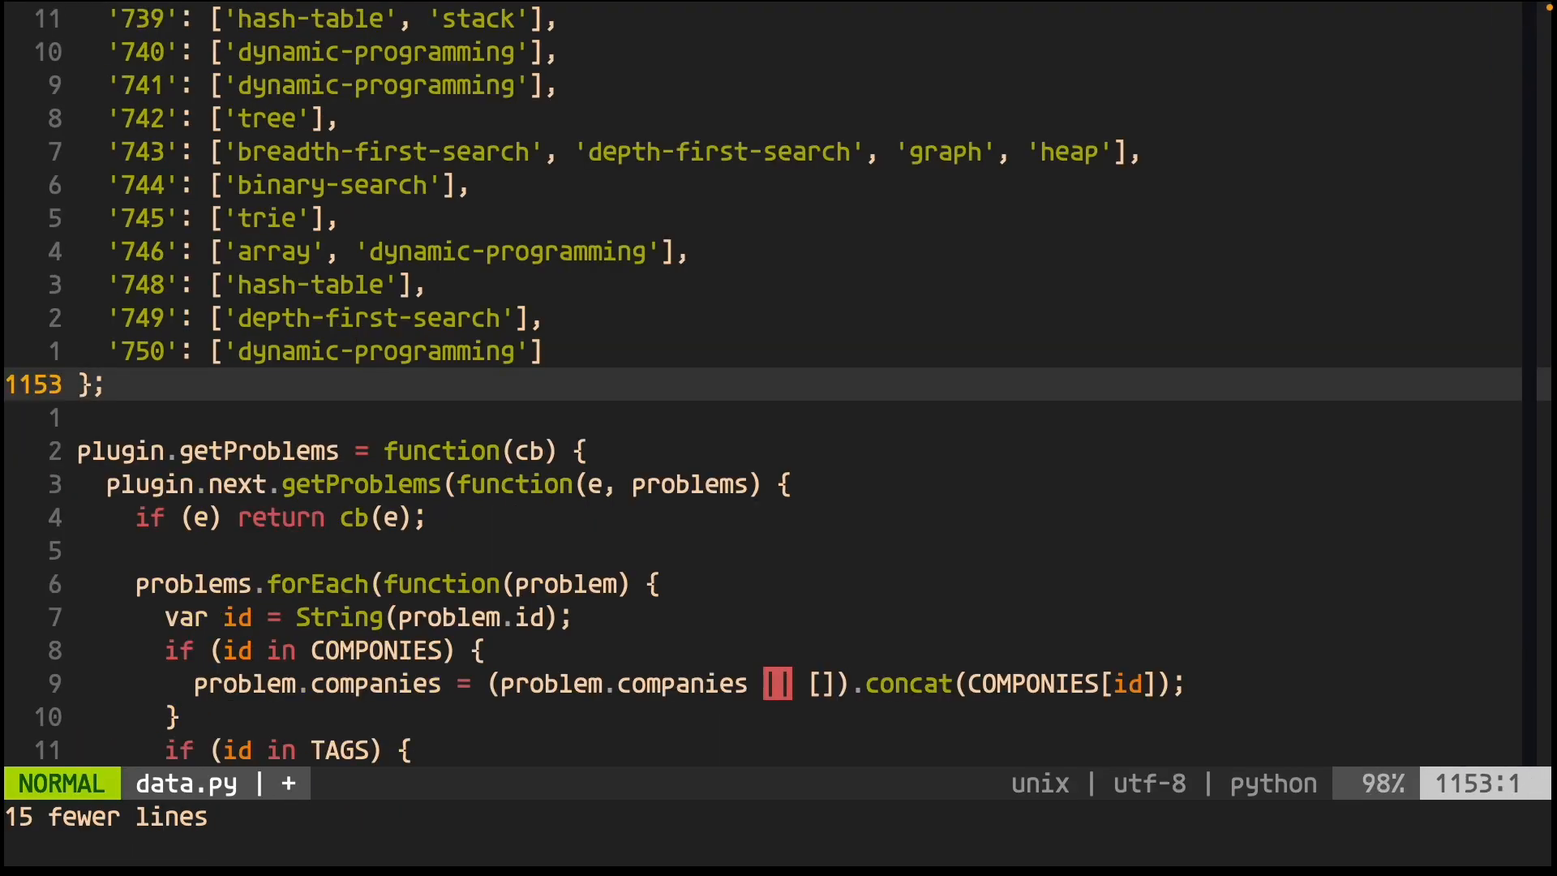
{"action": "key", "text": "V"}
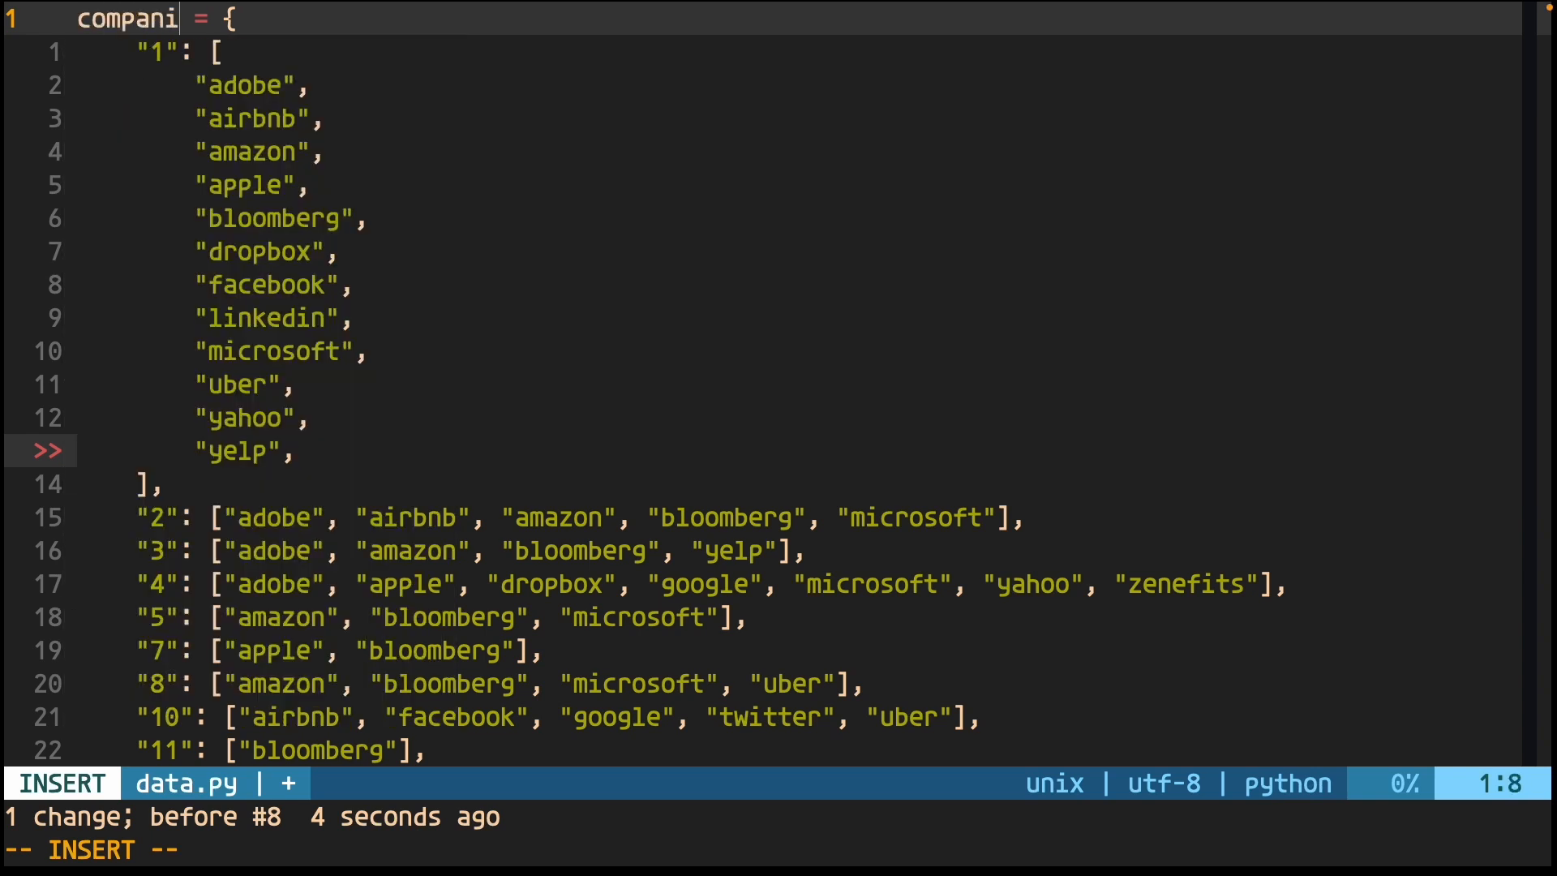
{"action": "key", "text": "Escape"}
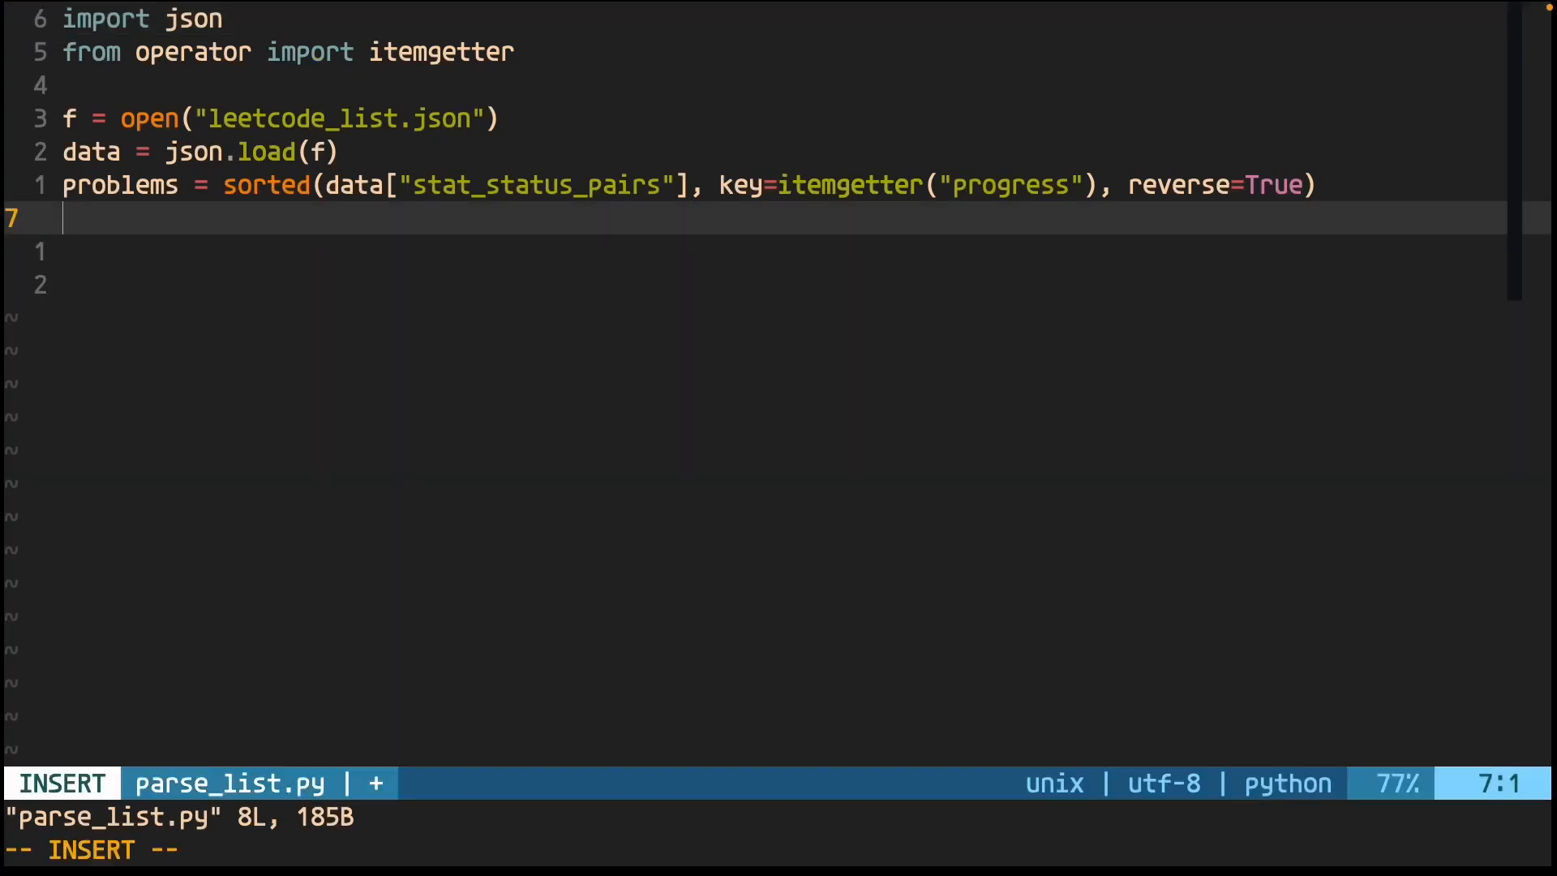
- Add minimum_frequency, the pattern_frequency count sorted by x[1] descending, and a print(key) loop
{"action": "type", "text": "minimum_frequency ="}
{"action": "type", "text": "pattern_frequency = sorted(pattern_frequency.items(), key=lambda x: x[1"}
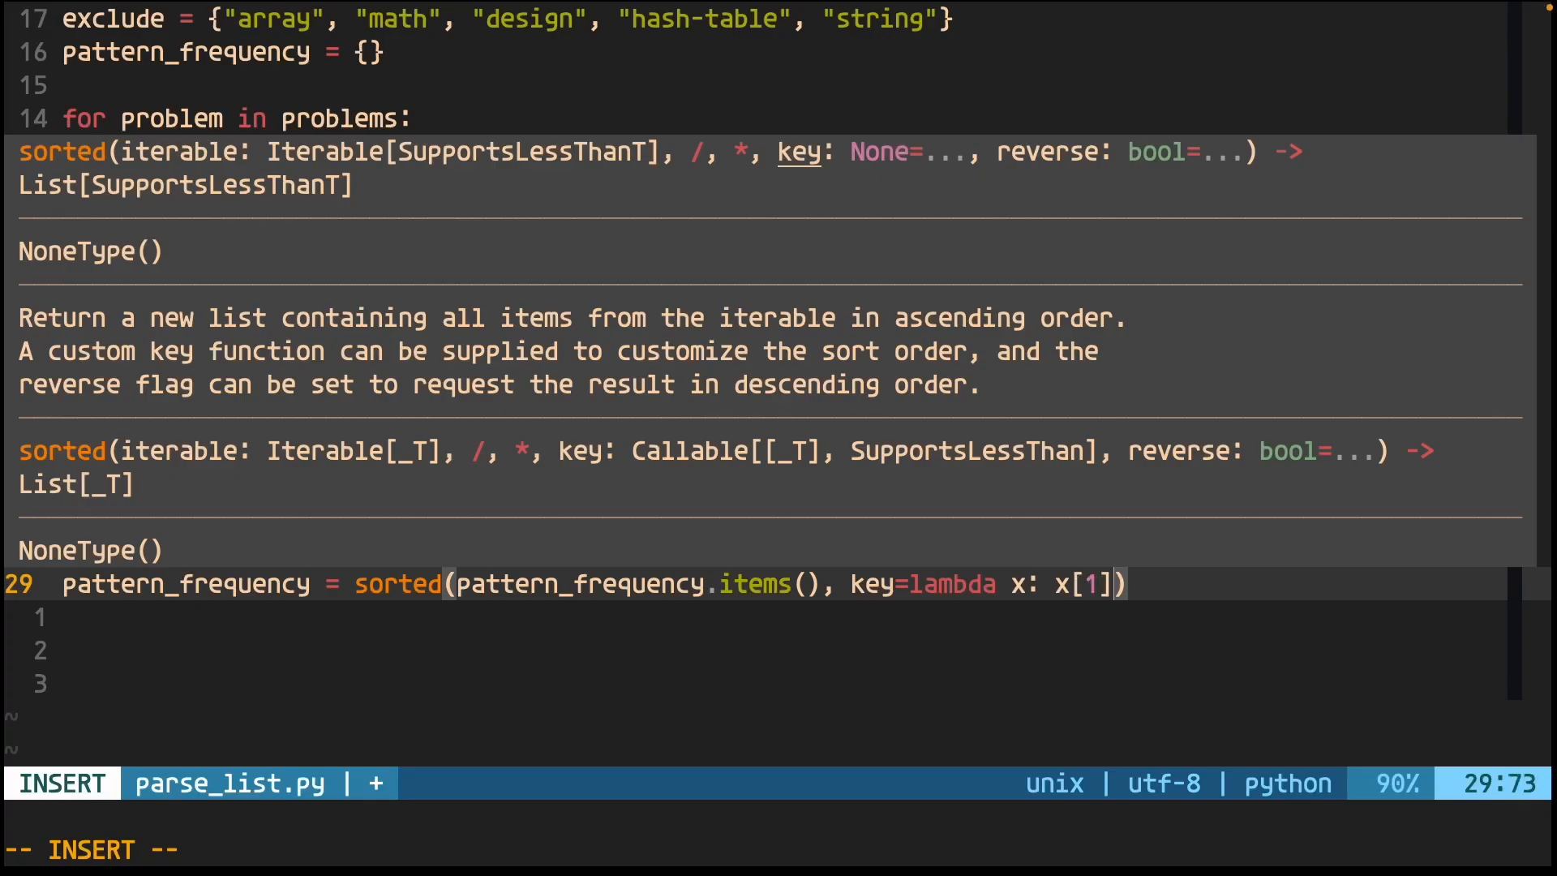
{"action": "type", "text": ", revers=True"}
{"action": "left_click", "coordinate": [754, 651]}
{"action": "type", "text": "for key, val in"}
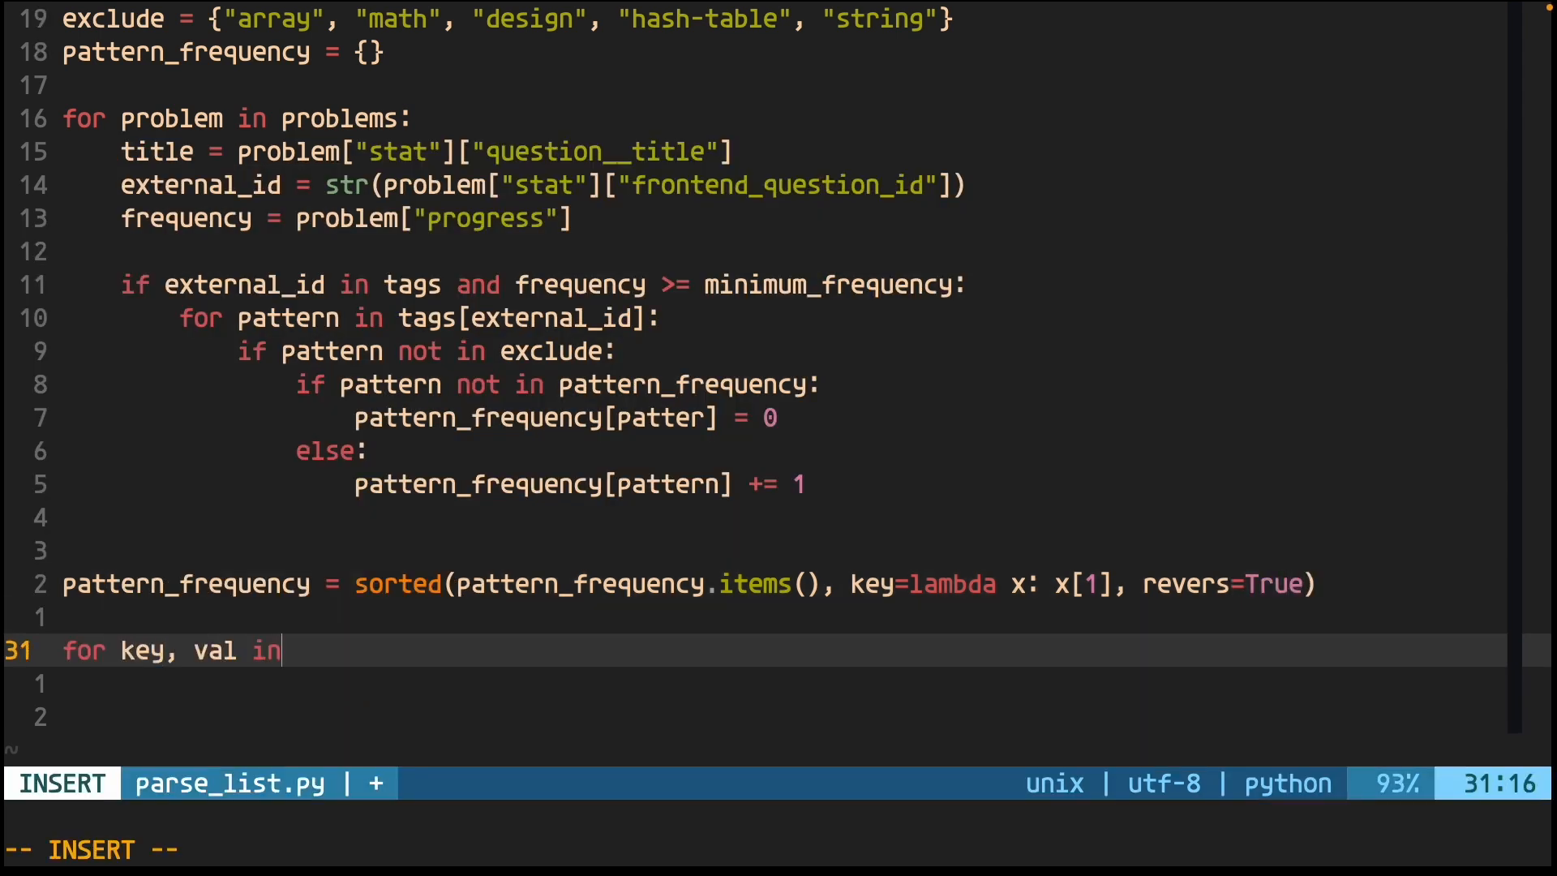
{"action": "type", "text": "print(key"}
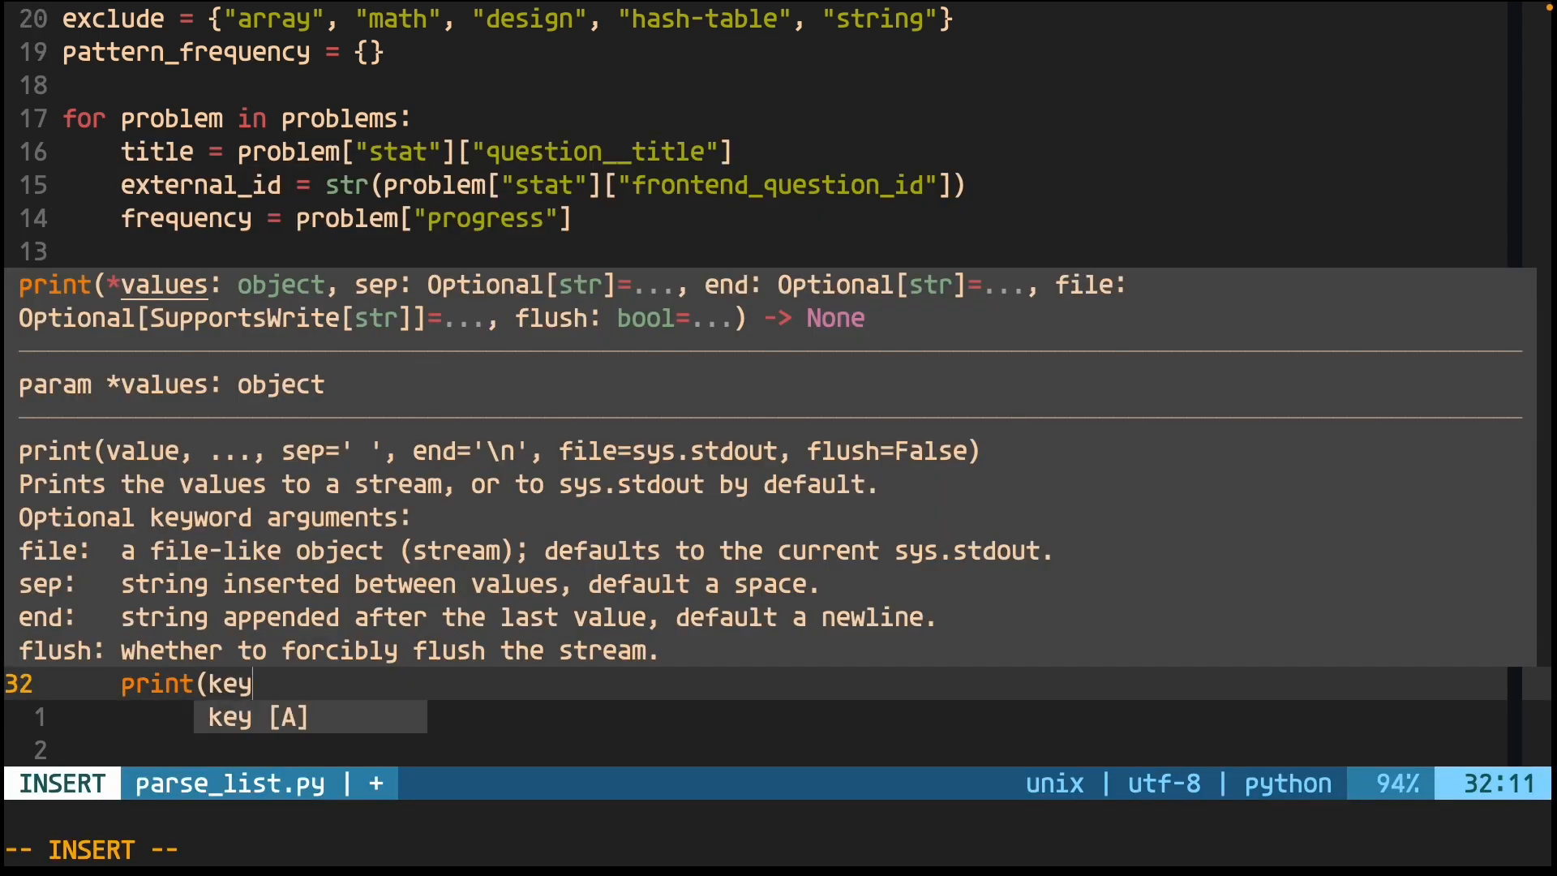